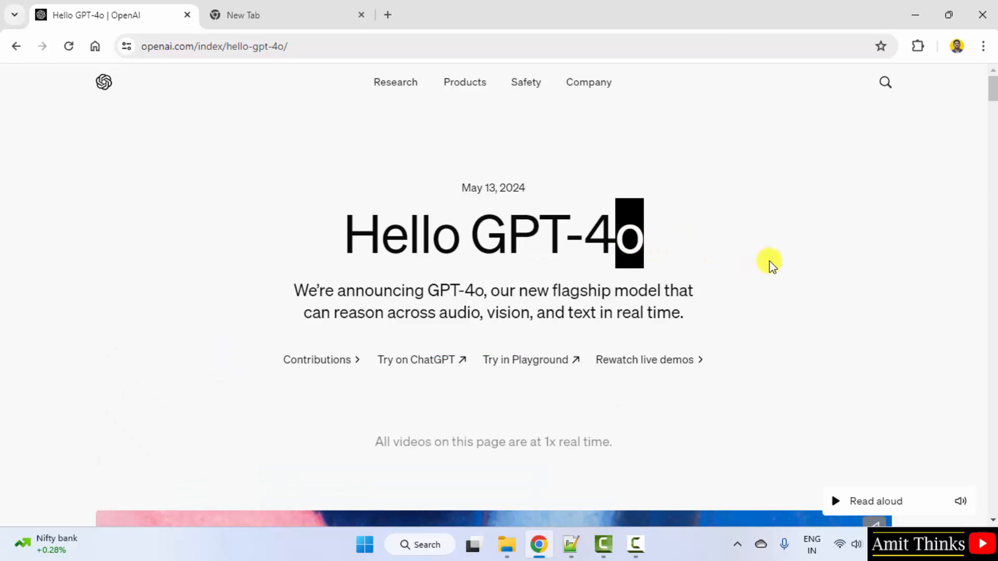
mouse_move(436, 313)
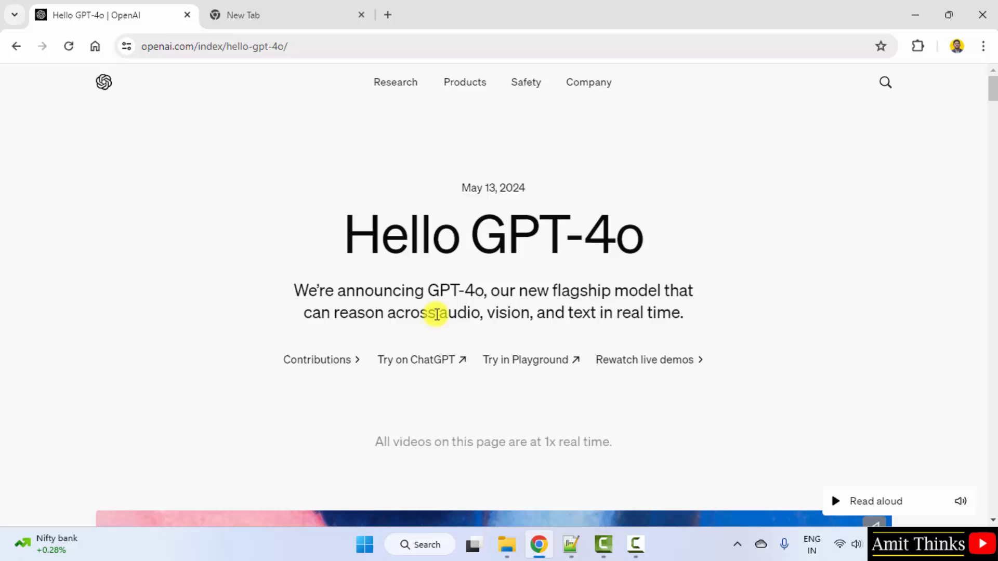
Step: Skim the GPT-4o announcement, highlighting '50% cheaper in the API', then go to chatgpt.com
drag(437, 312, 537, 318)
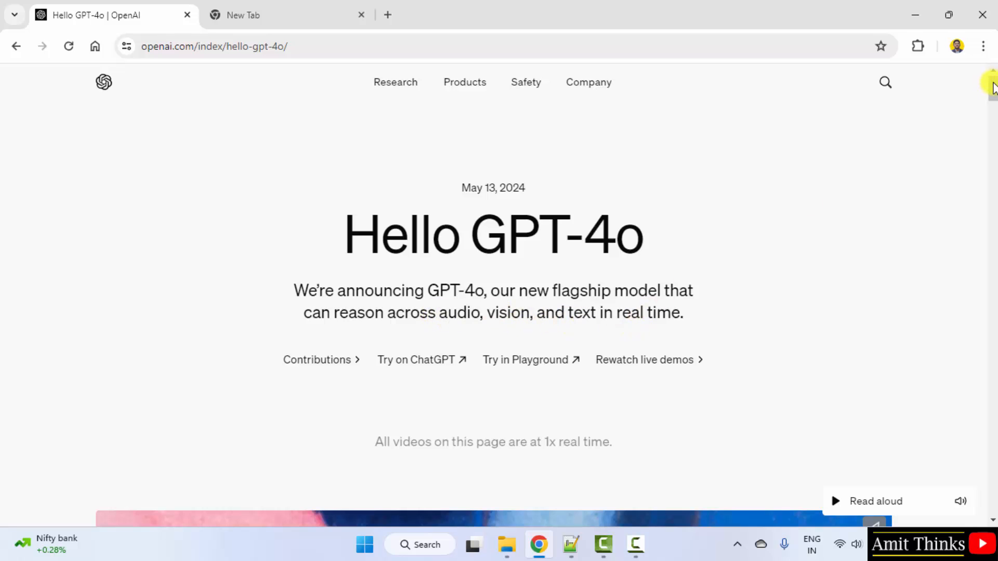
scroll(down, 3)
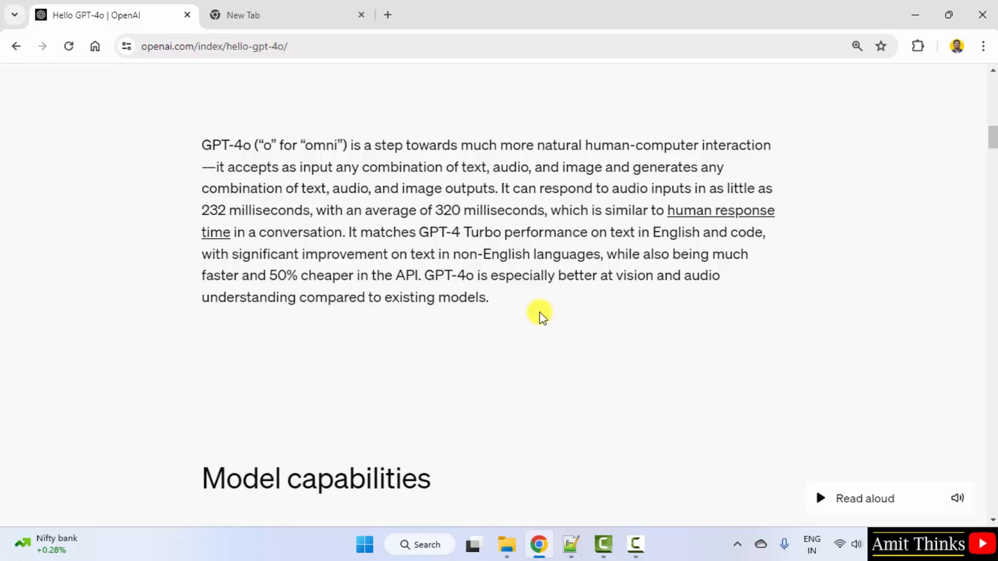
drag(201, 146, 348, 145)
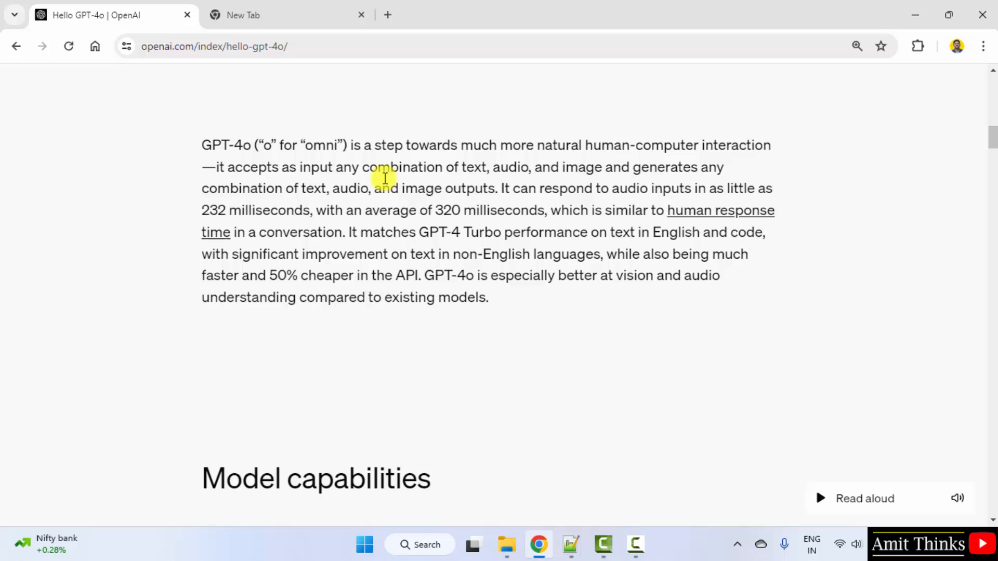
mouse_move(470, 167)
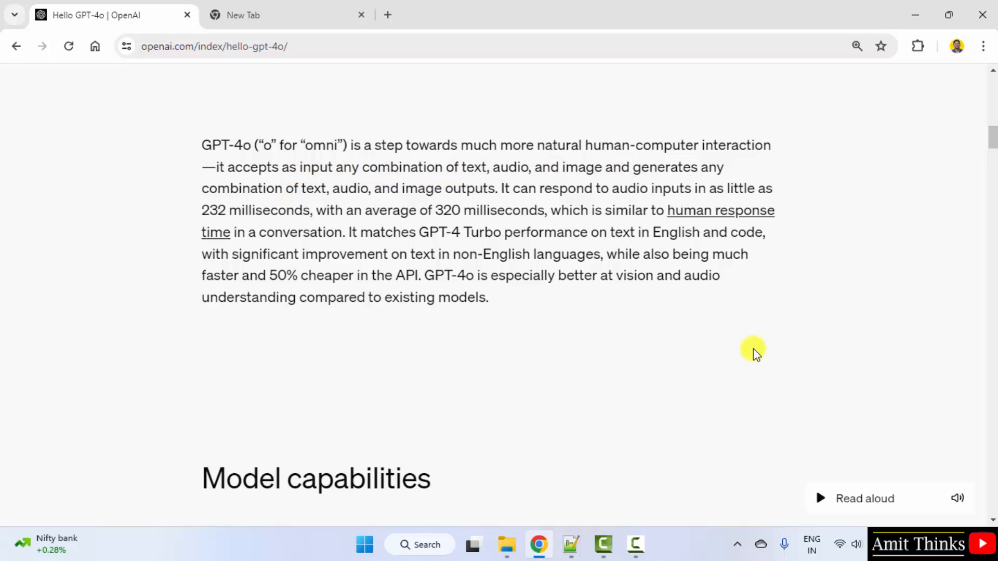
mouse_move(754, 344)
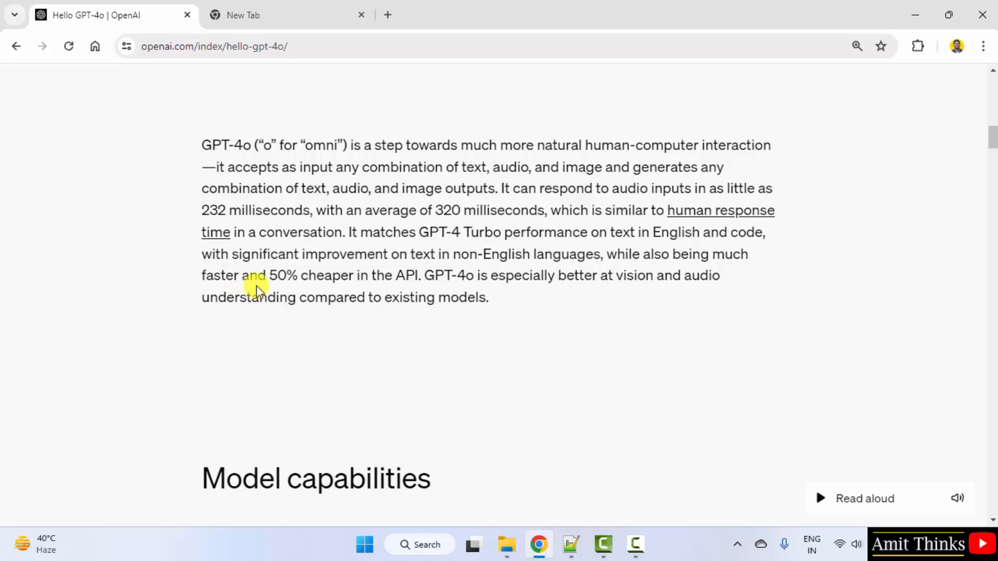
drag(268, 275, 419, 274)
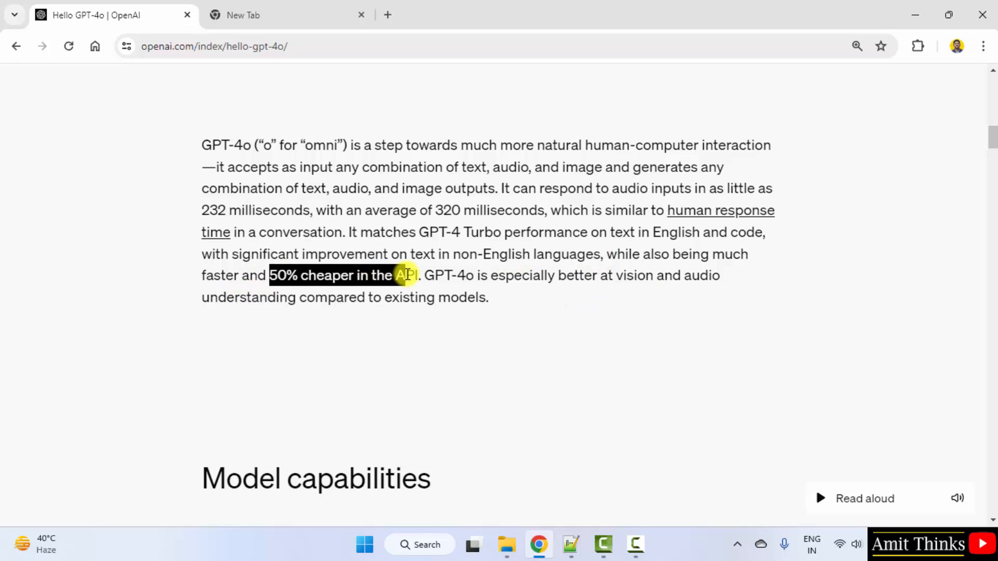
scroll(down, 3)
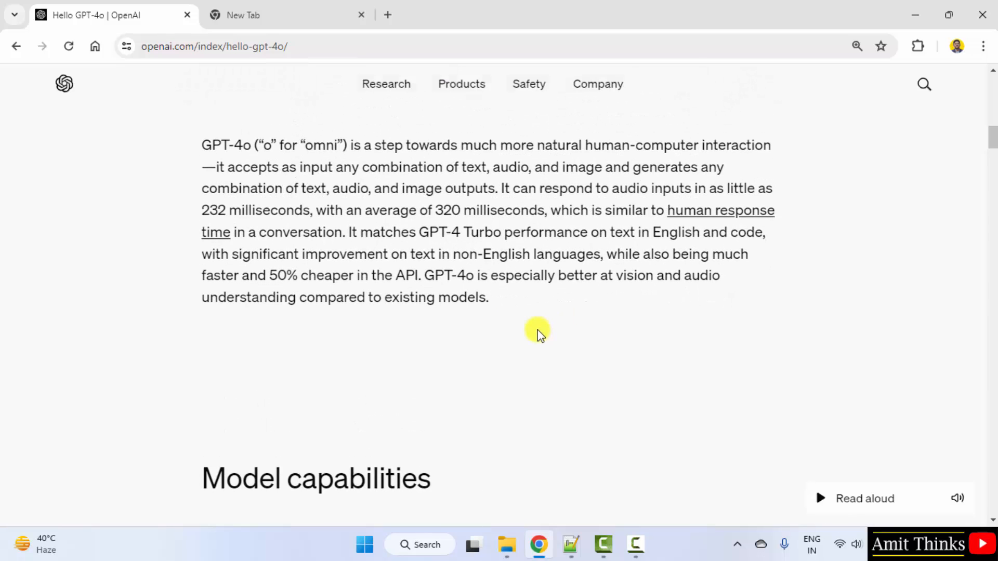
text(chatgpt.com)
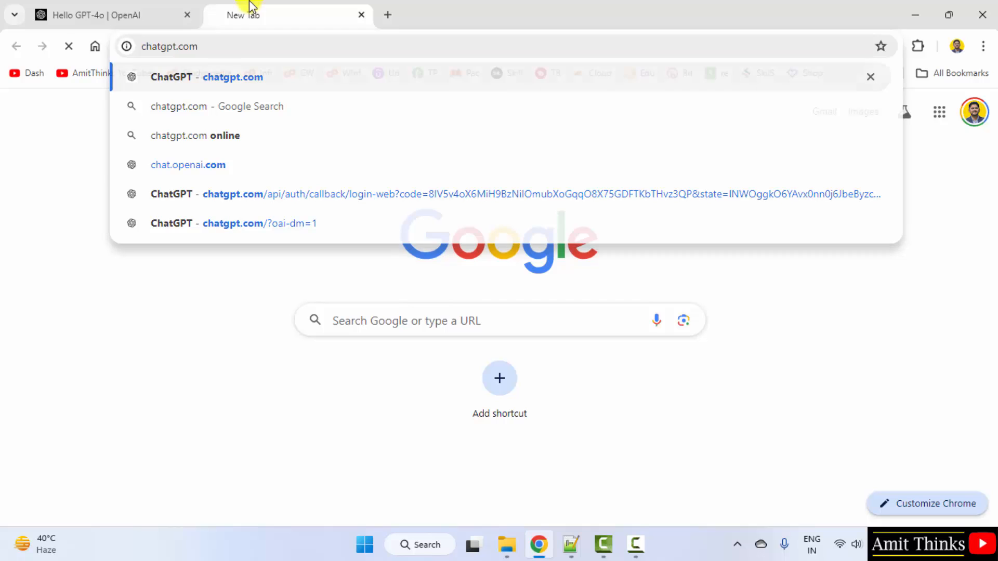
click(232, 76)
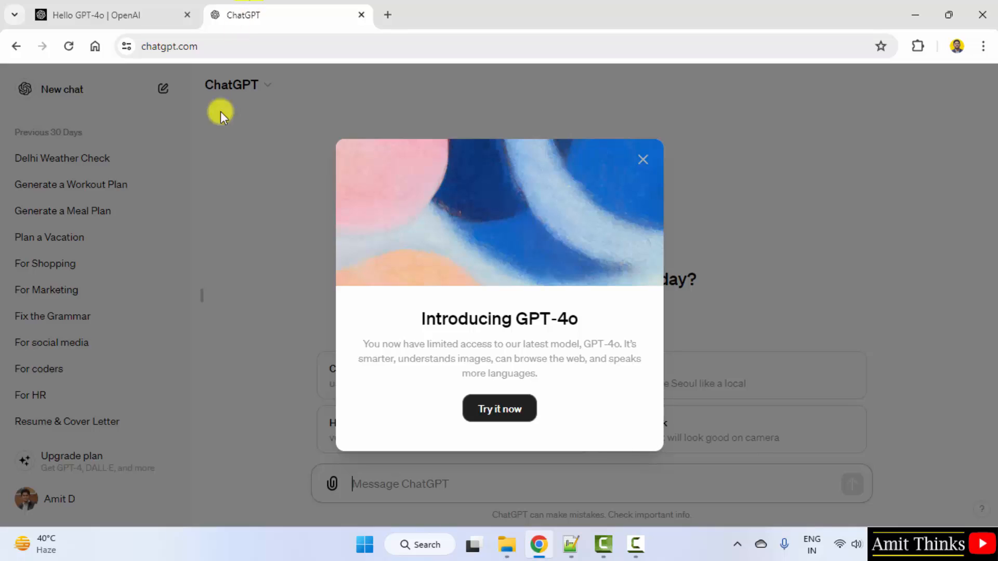
mouse_move(96, 509)
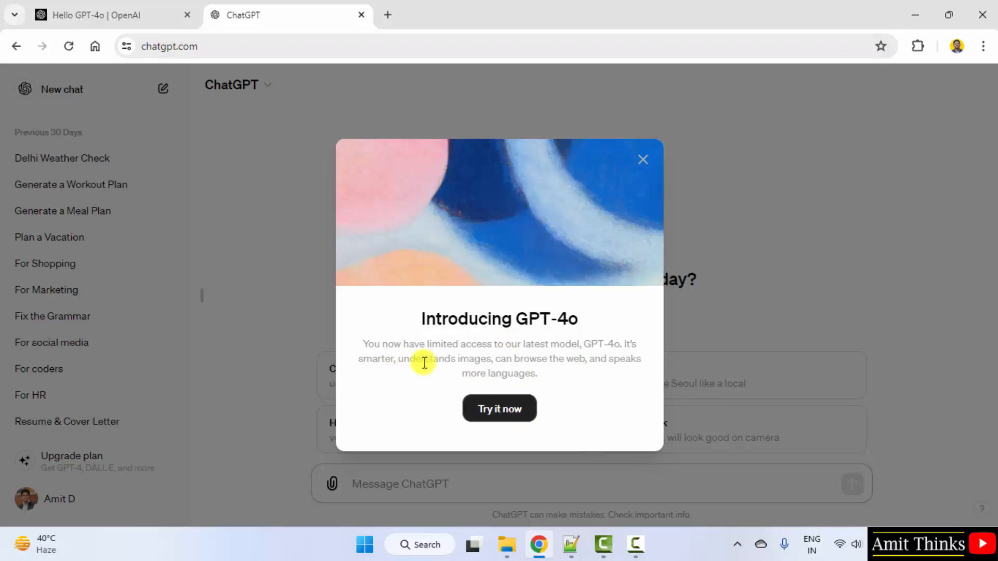
mouse_move(630, 365)
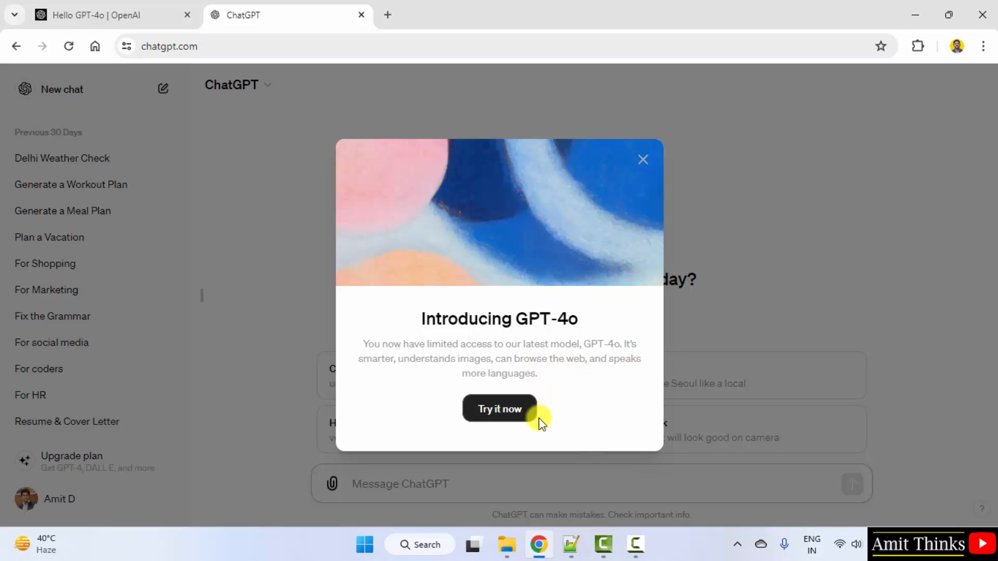
mouse_move(512, 423)
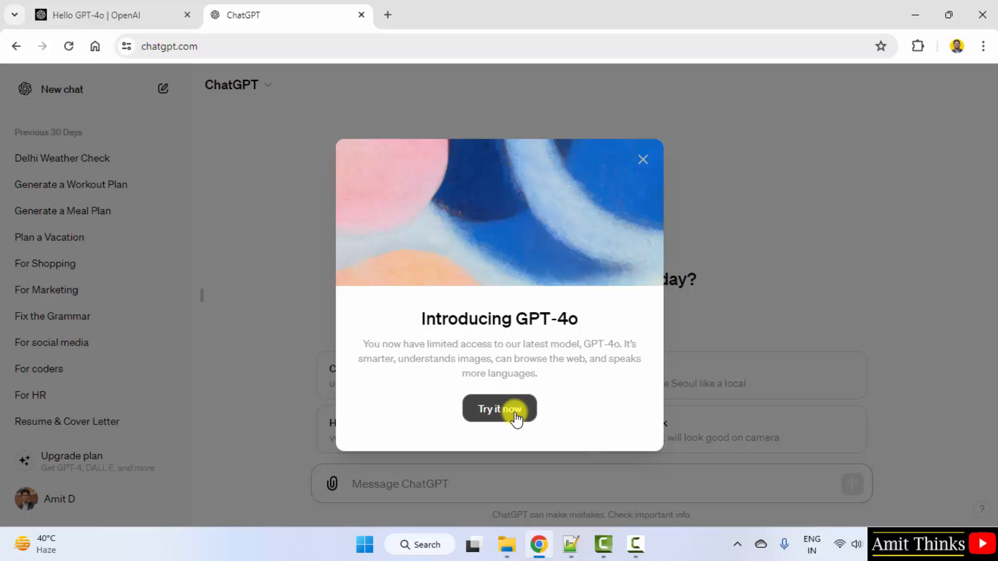
Step: Accept the GPT-4o intro and ask 'What is the temperature today in Delhi, India' for a web-searched answer
click(499, 408)
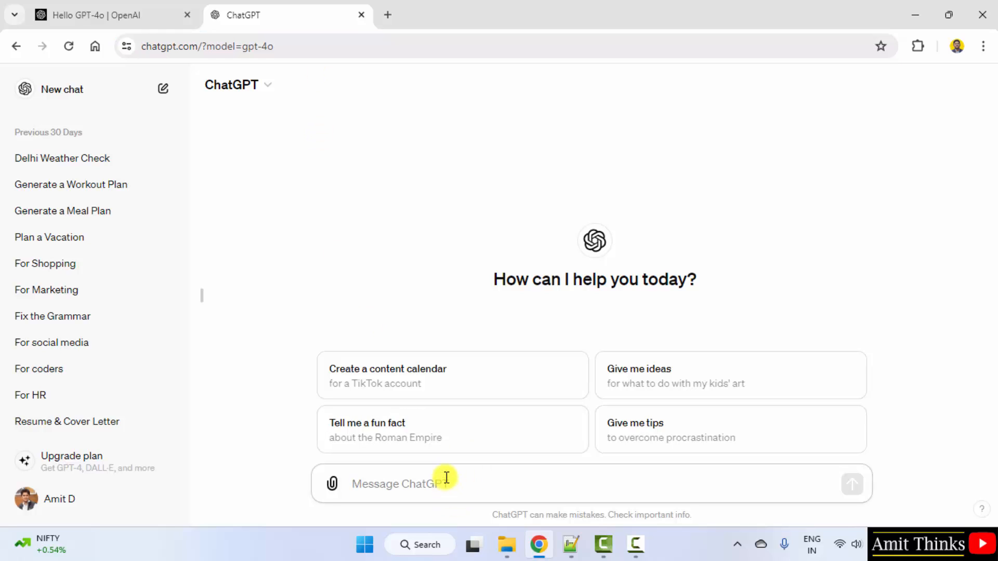
click(446, 484)
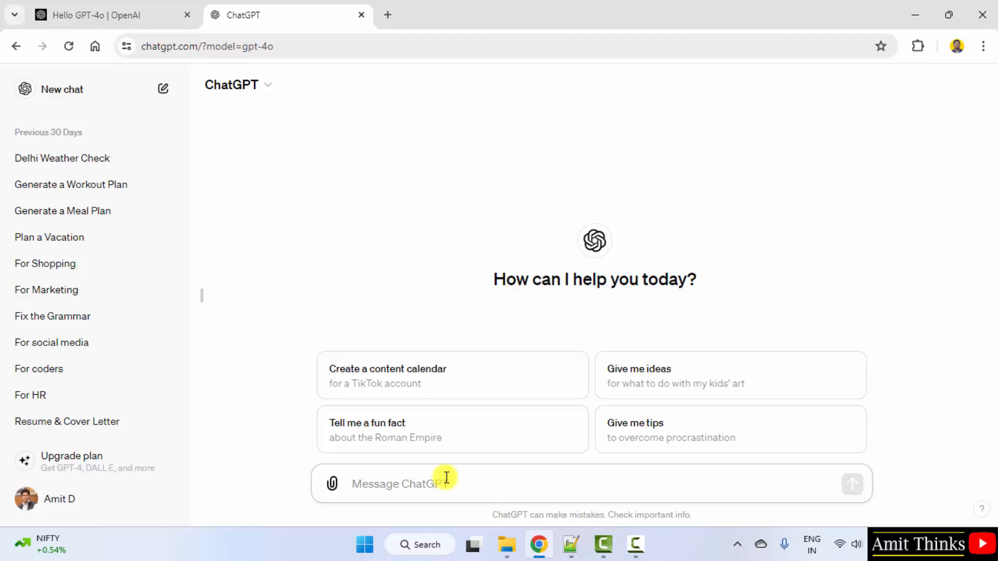
text(W)
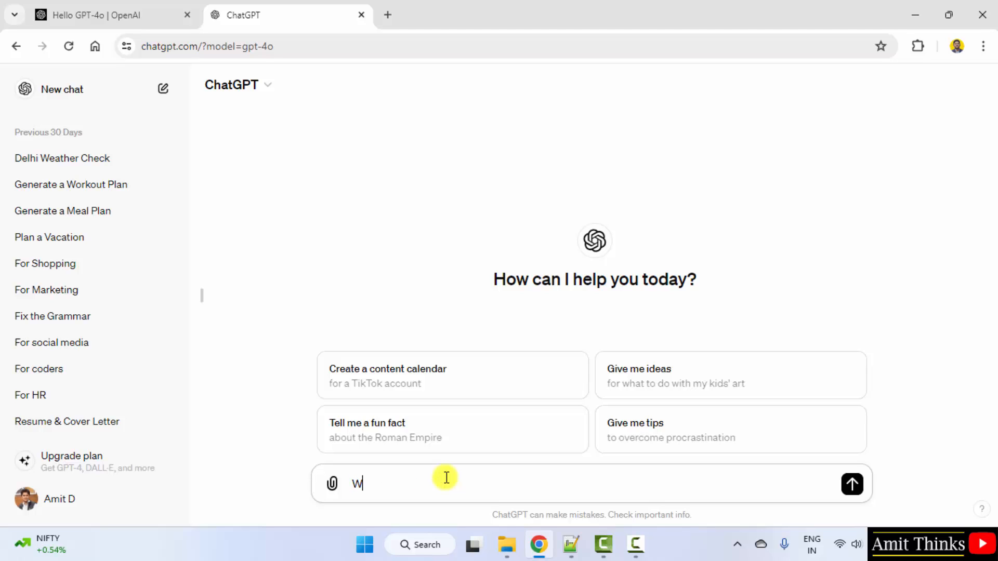
text(hat is the tem)
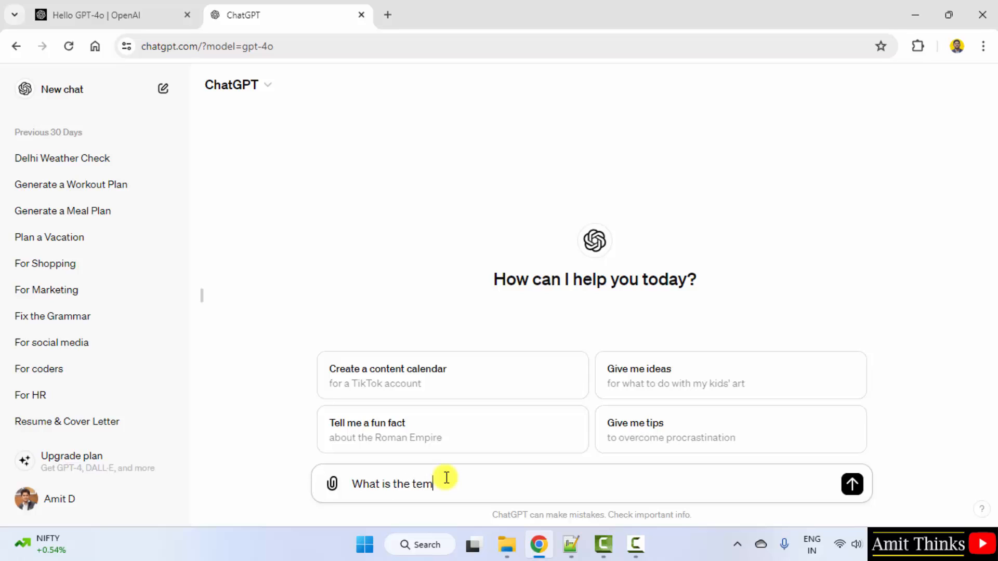
text(perature today in D)
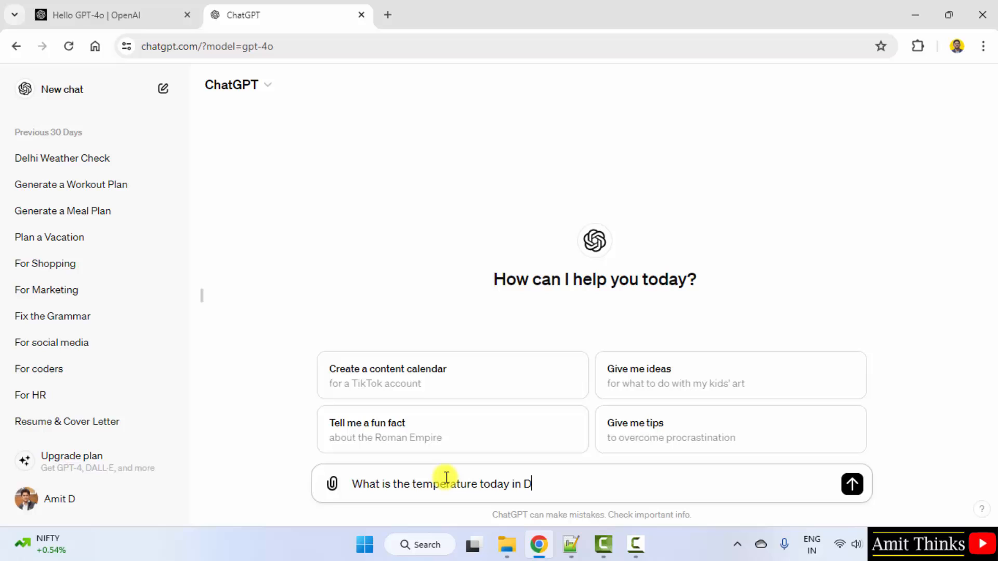
text(elhi, India?)
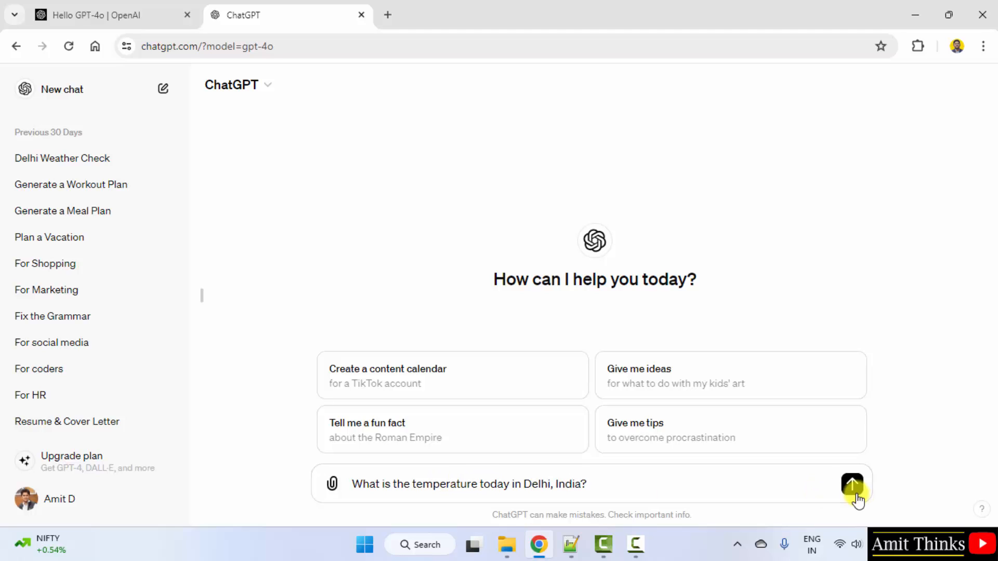
click(852, 485)
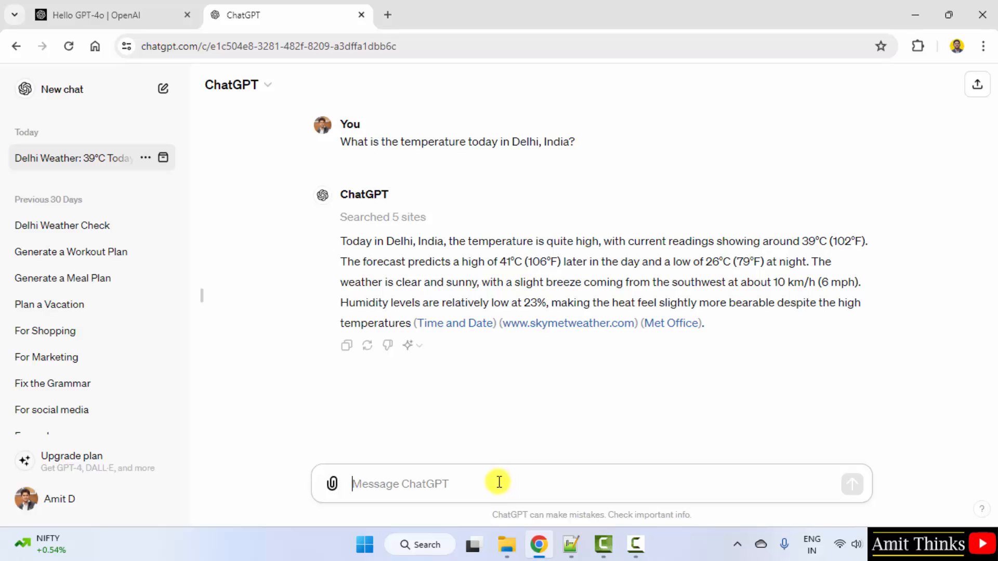
mouse_move(418, 345)
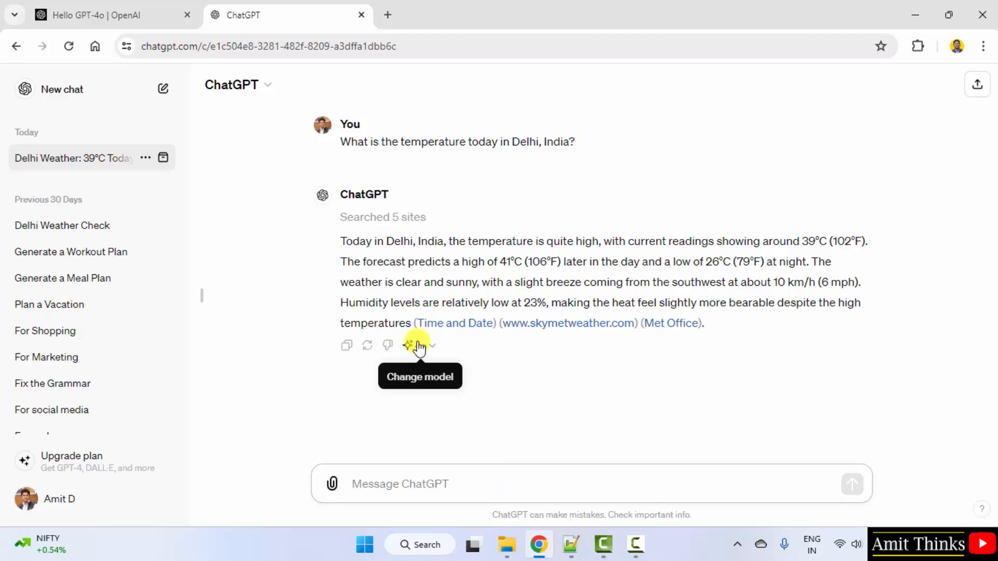
click(416, 345)
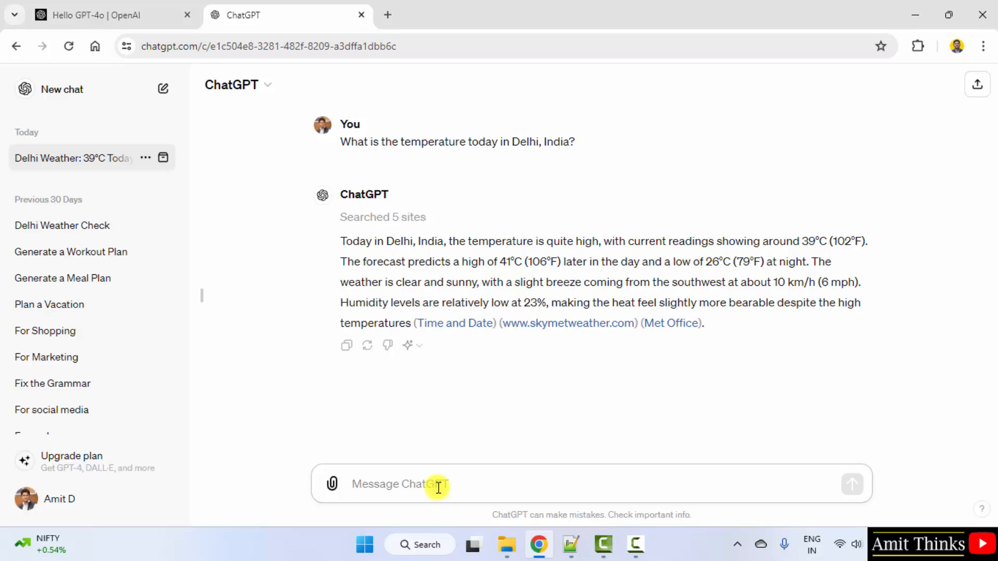
Step: Request a logo reading 'One-Stop Shopping Destination' for an online shopping company and read the concept reply
text(Create a logo)
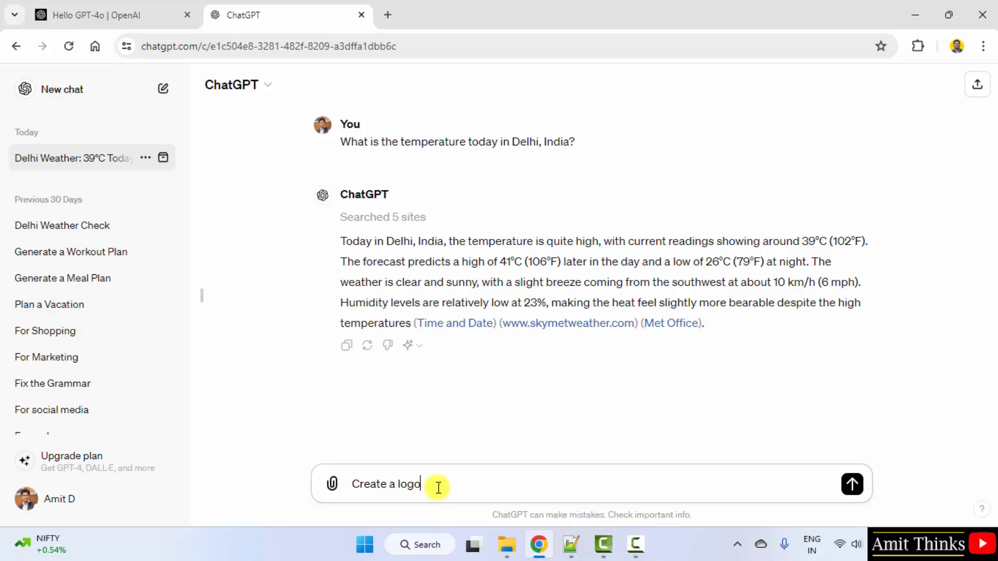
text(for a)
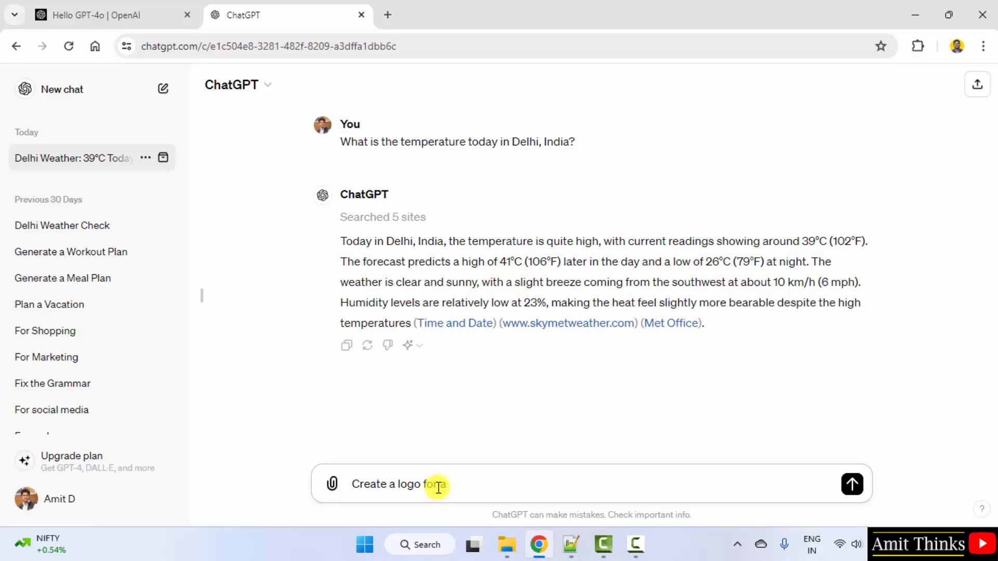
text(n online shoppping company with the text ")
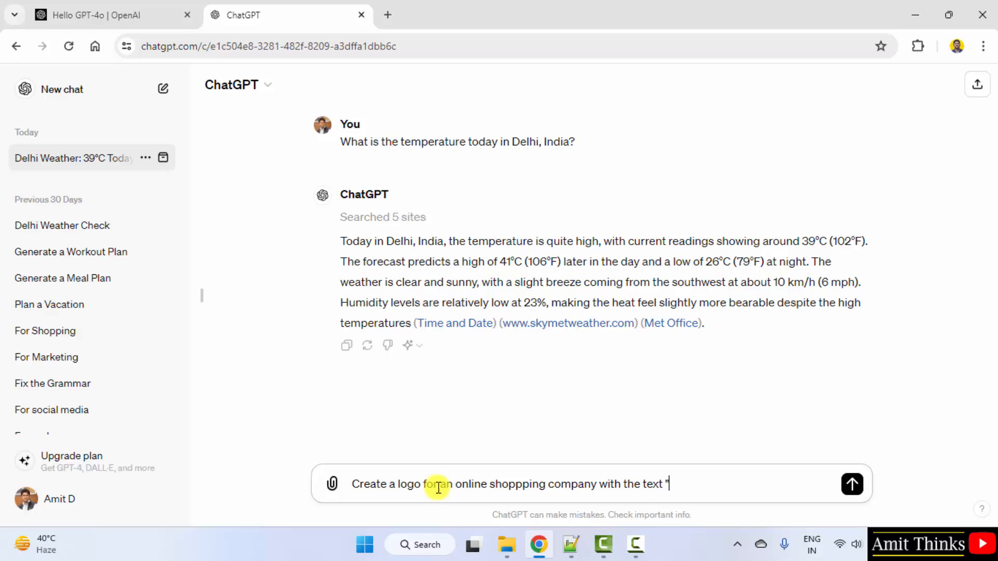
text(One-)
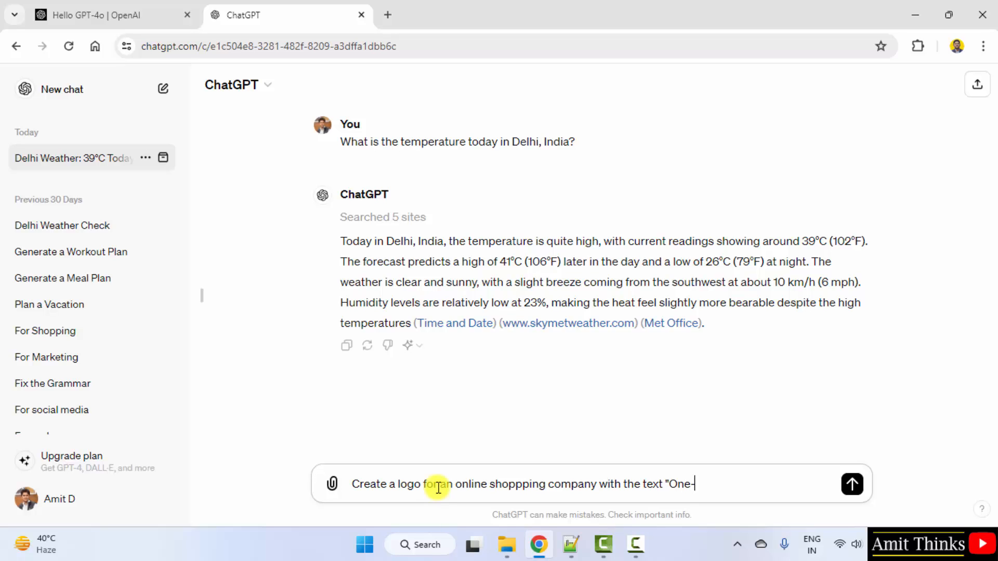
text(Stop Shopping De)
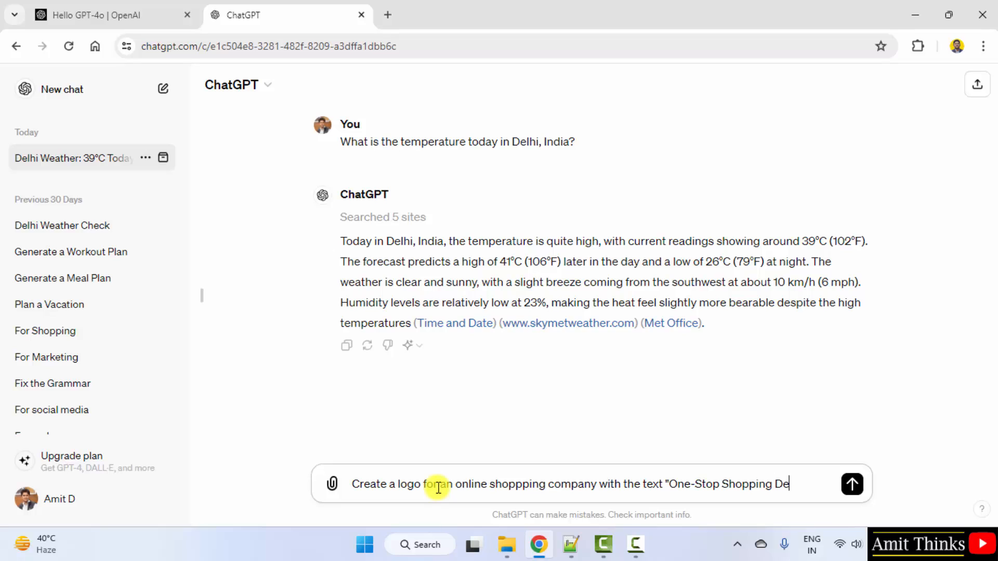
text(stination")
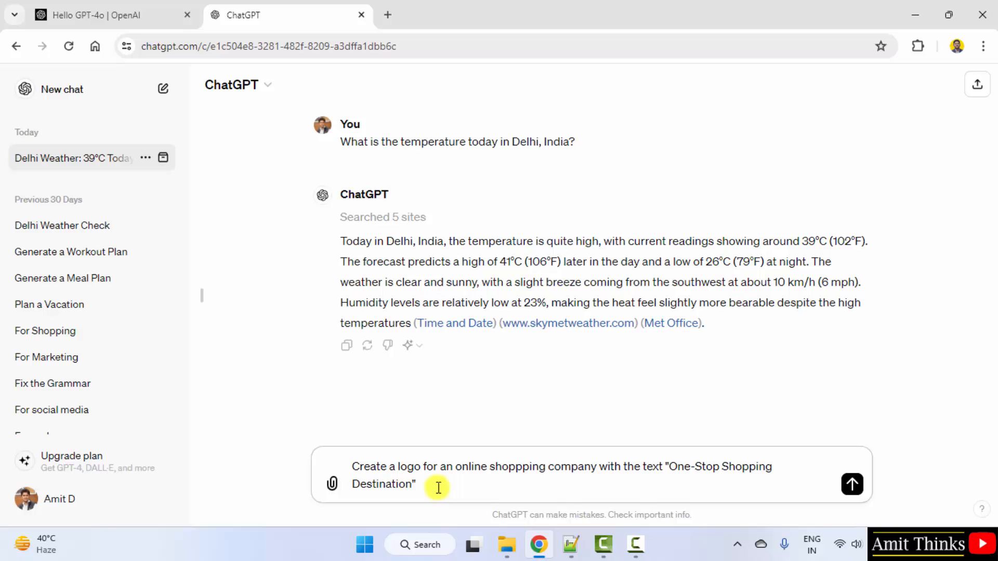
click(851, 485)
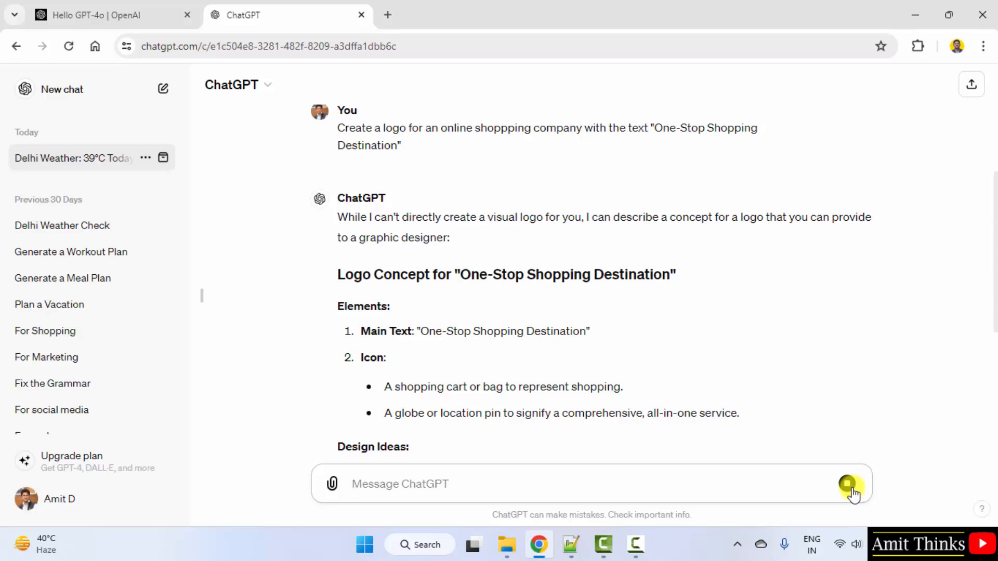
scroll(down, 3)
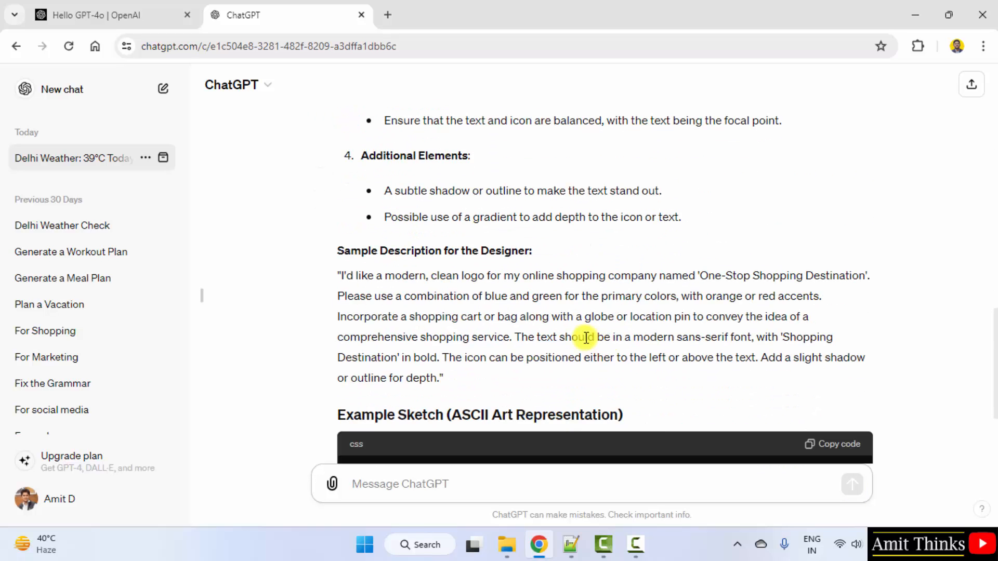
scroll(down, 3)
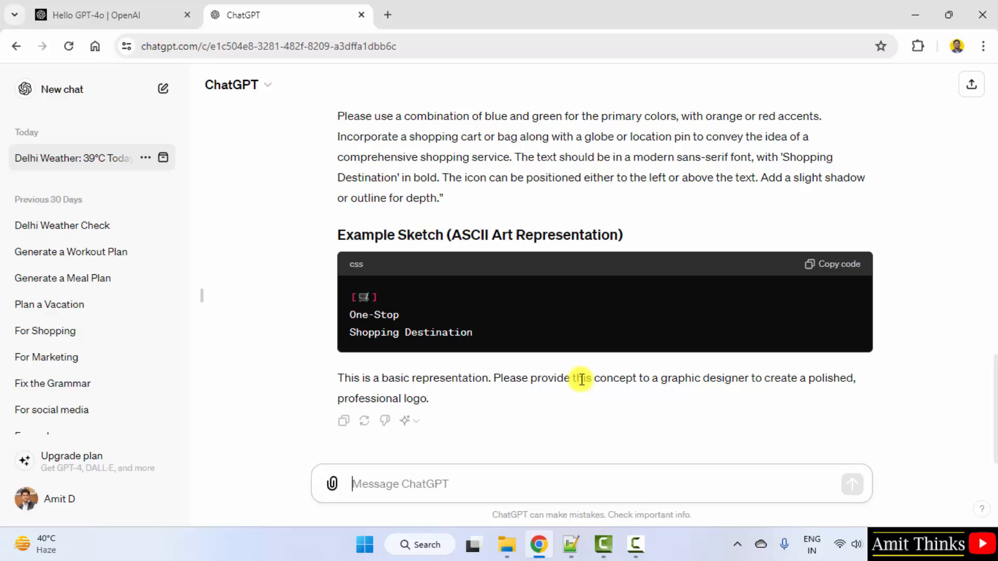
mouse_move(551, 491)
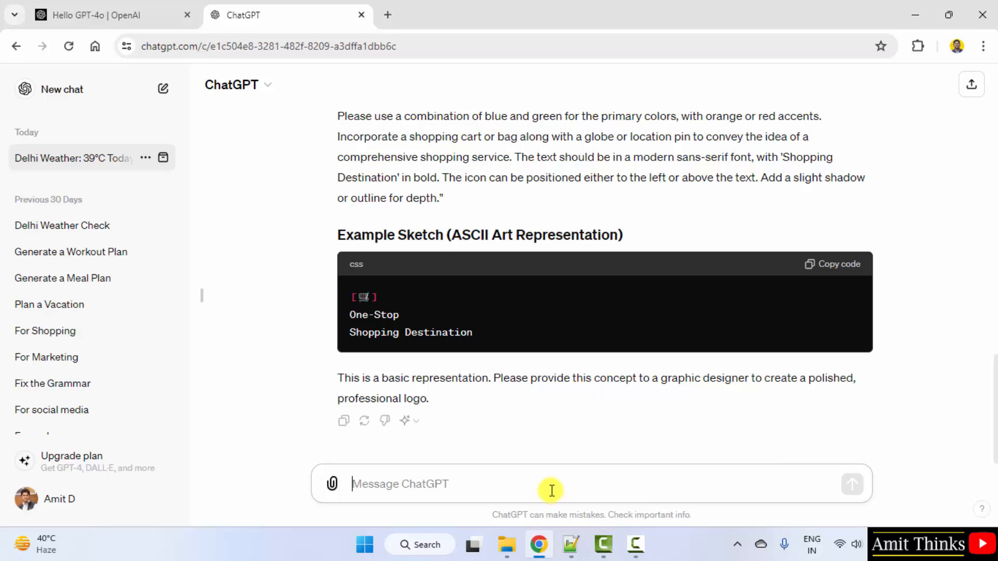
mouse_move(332, 483)
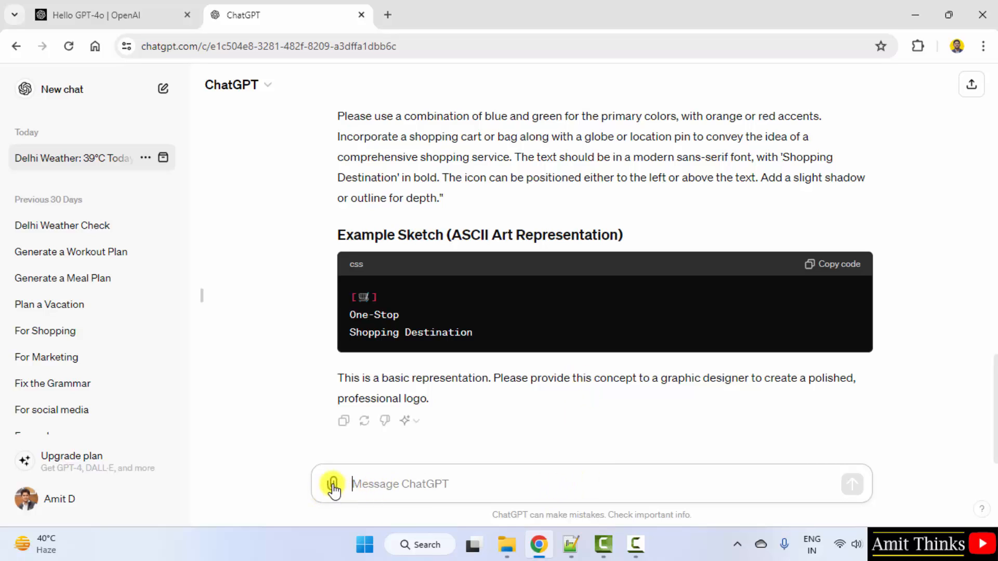
Step: Attach the laptop-and-apple photo device.jpg asking 'What is this image about?', then start attaching another picture
click(331, 483)
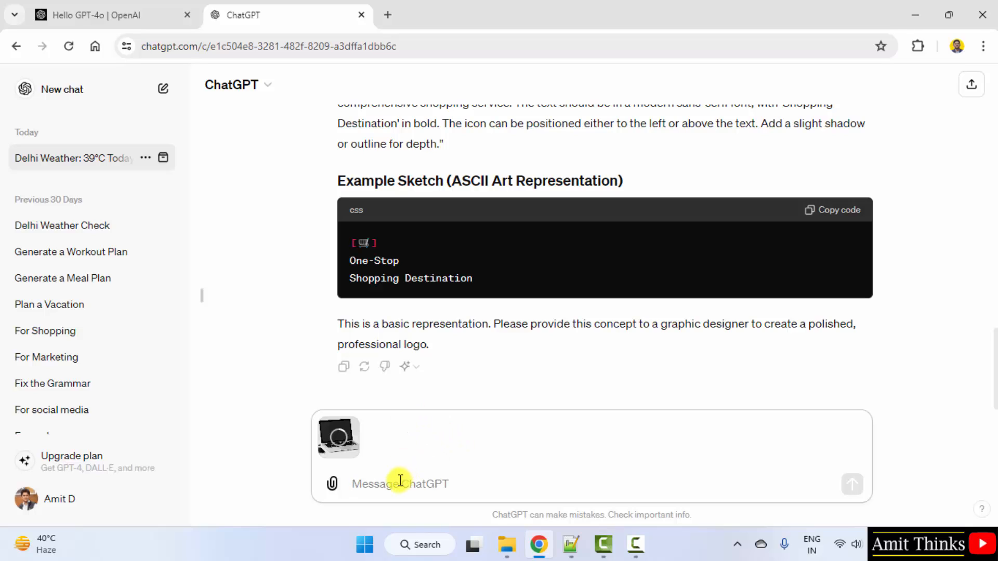
text(What is th)
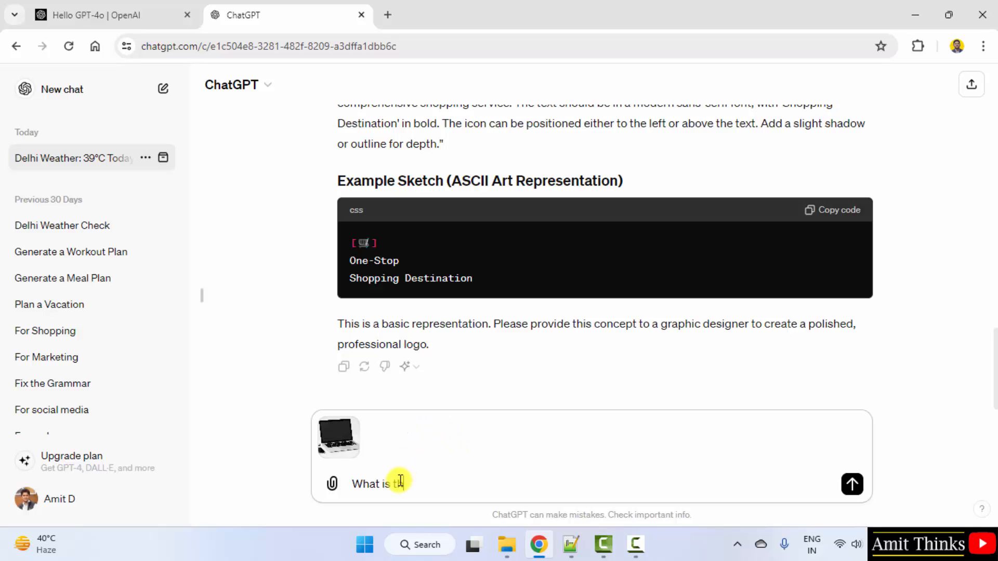
text(this image about)
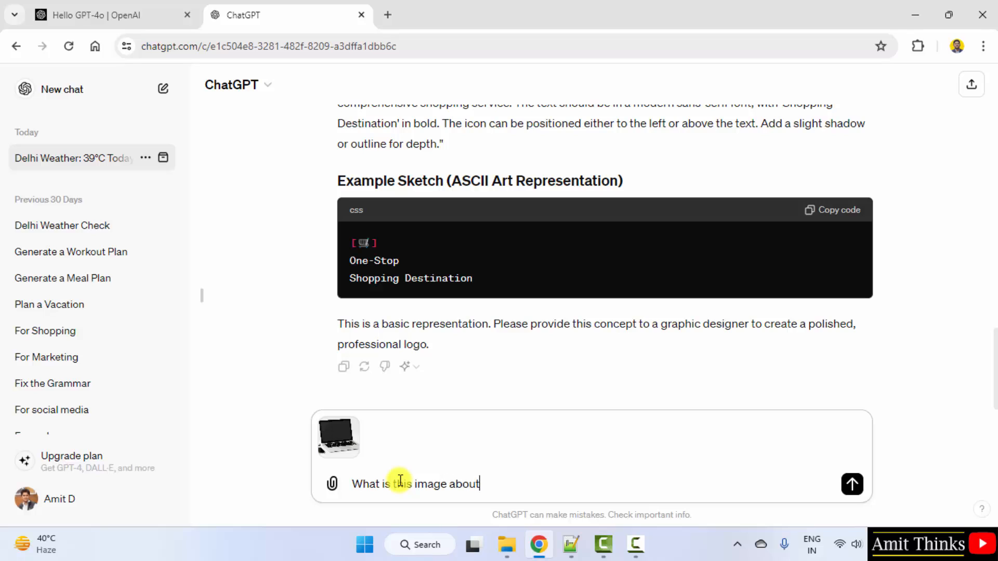
text(?)
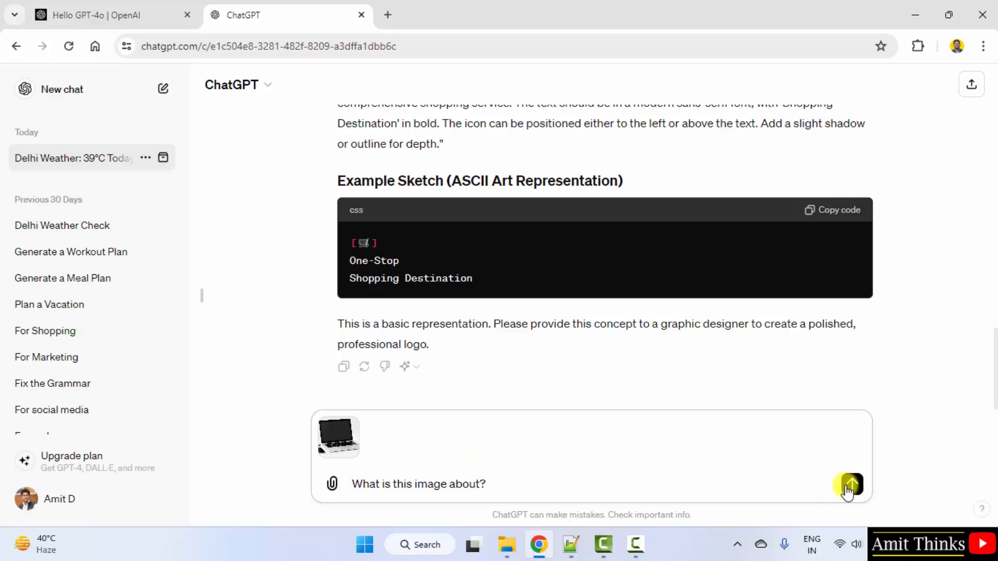
click(850, 484)
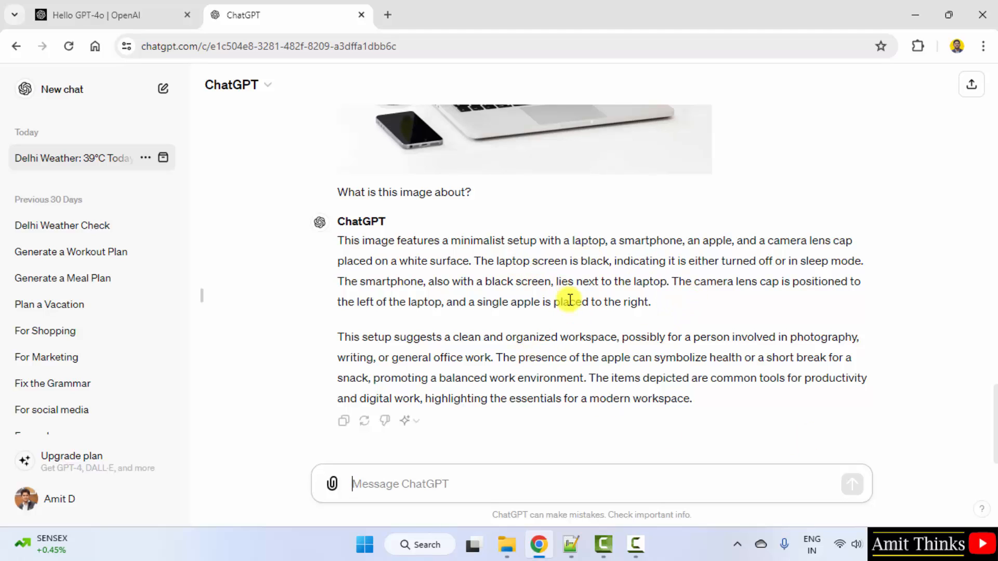
mouse_move(333, 484)
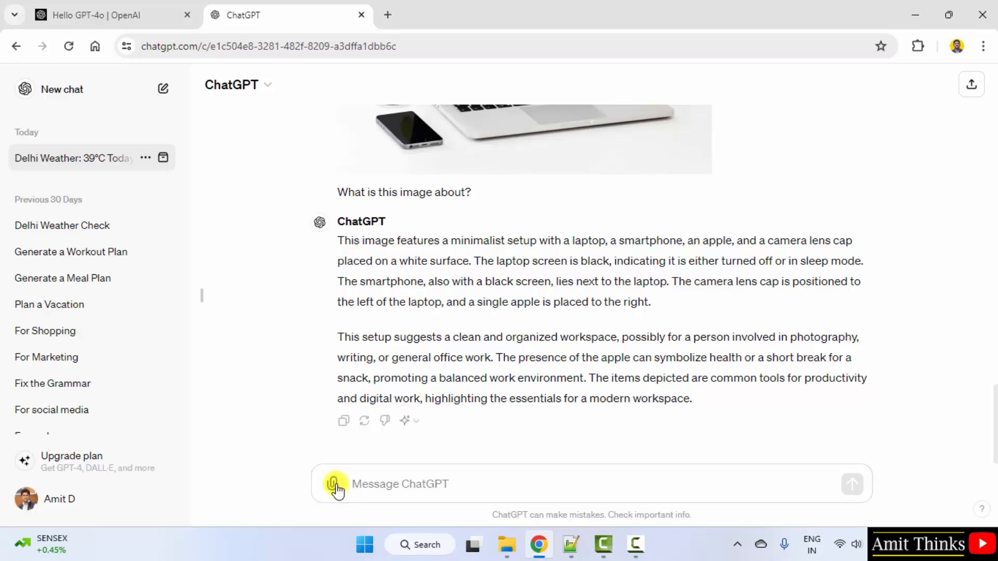
click(334, 485)
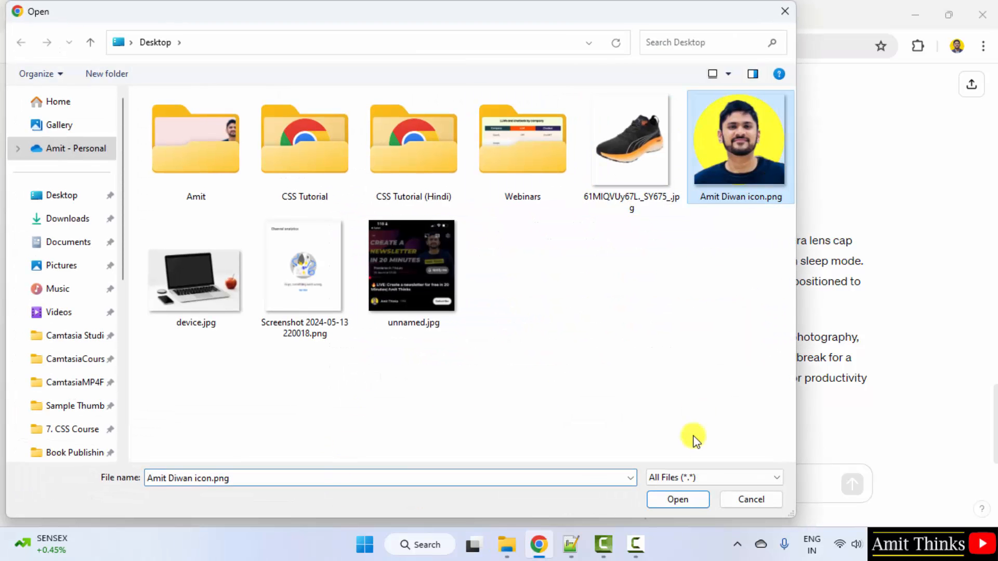
Step: Attach the bearded-man portrait PNG asking what the image is about, then start attaching another file
click(677, 499)
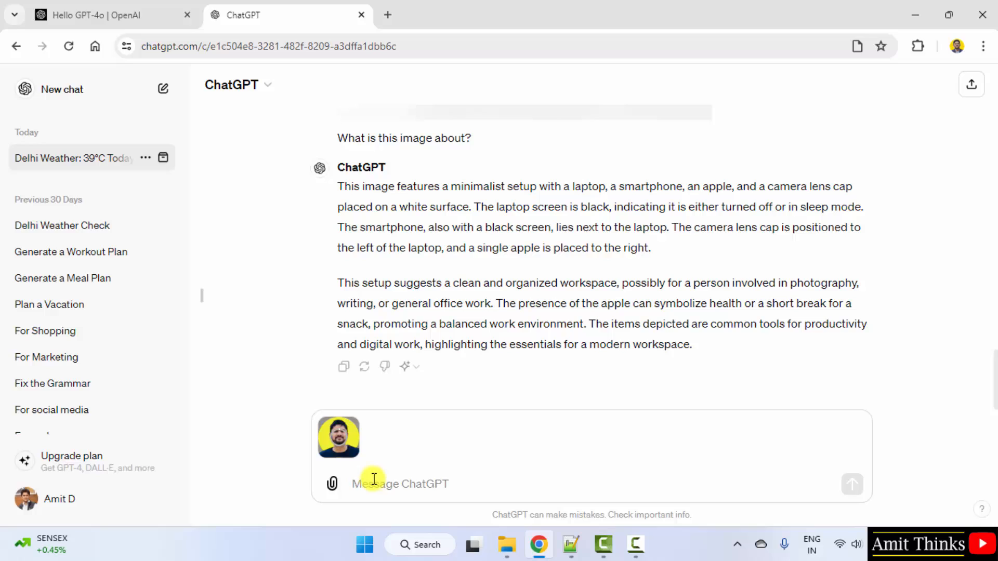
text(What s)
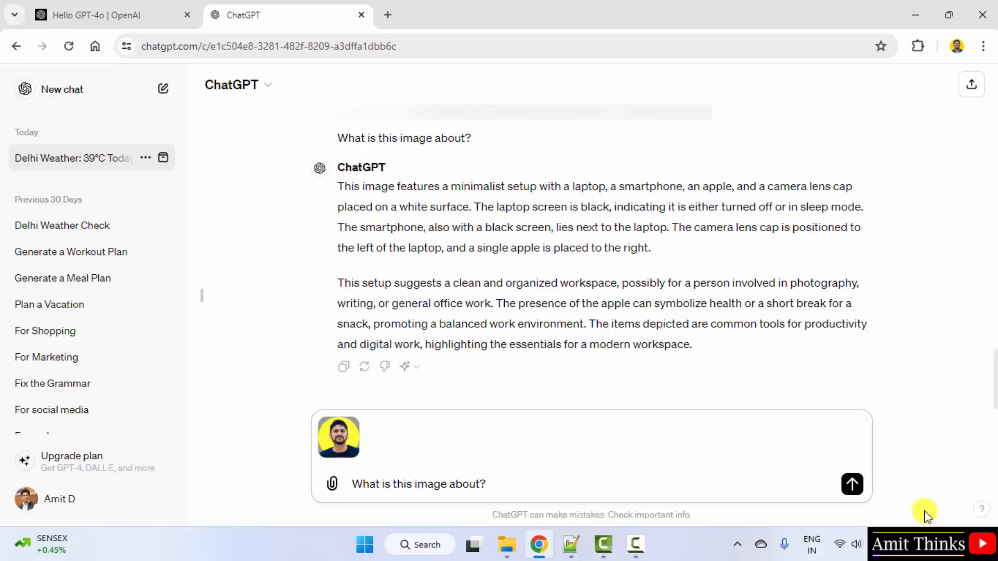
click(851, 484)
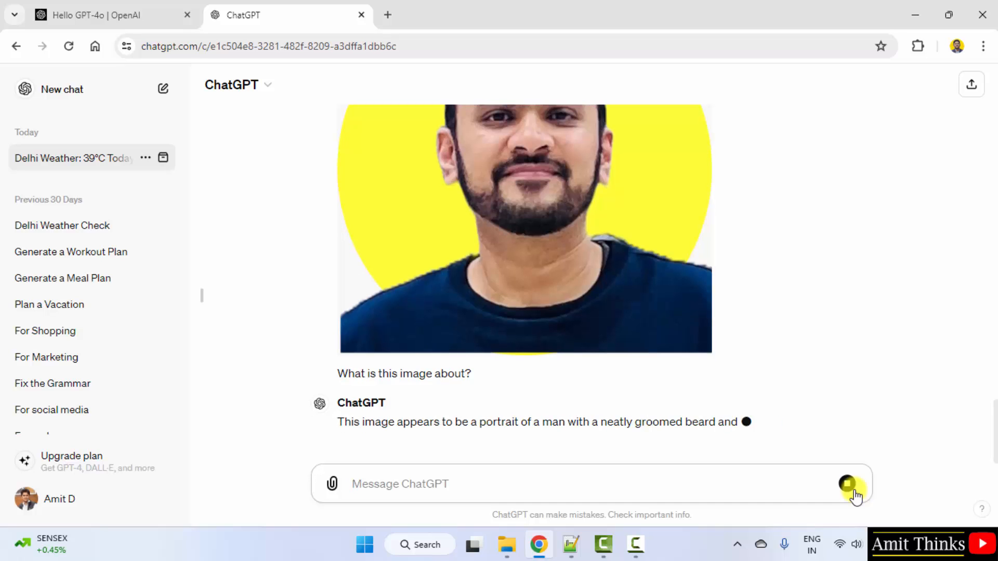
scroll(down, 3)
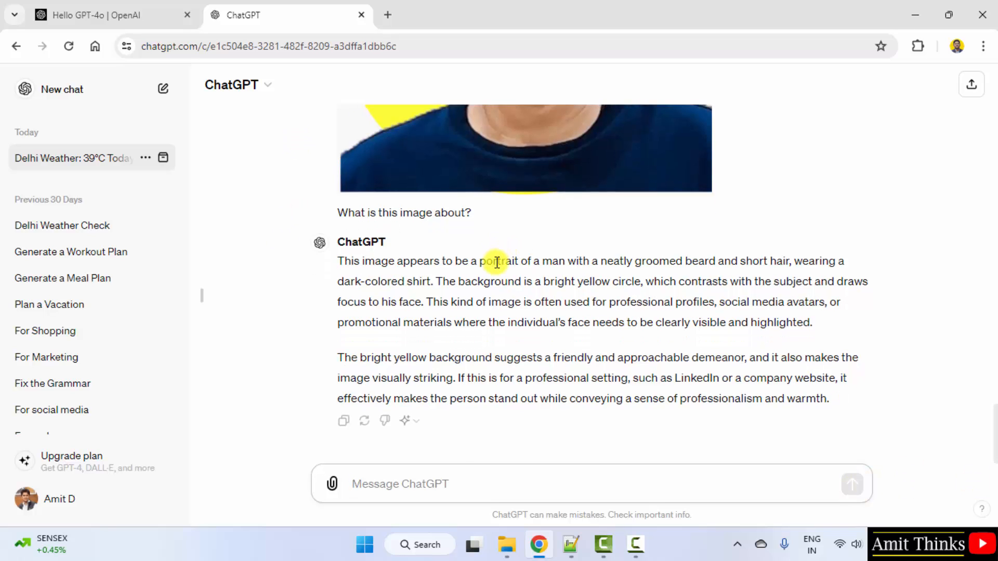
click(331, 484)
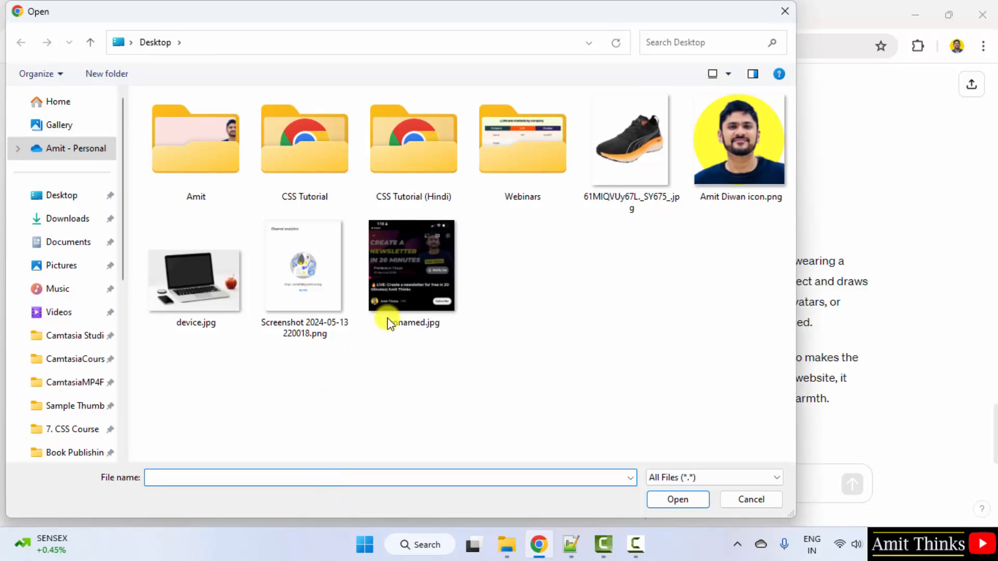
Step: Ask about the running shoe JPG, identified as PUMA ForeverRun Nitro, then copy the linear equation from Notepad++
click(631, 138)
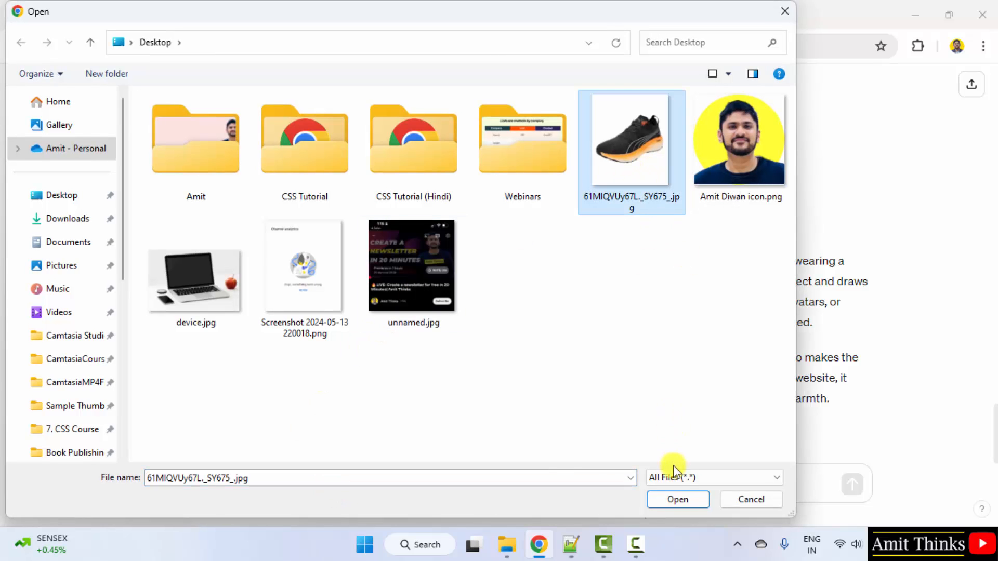
click(677, 499)
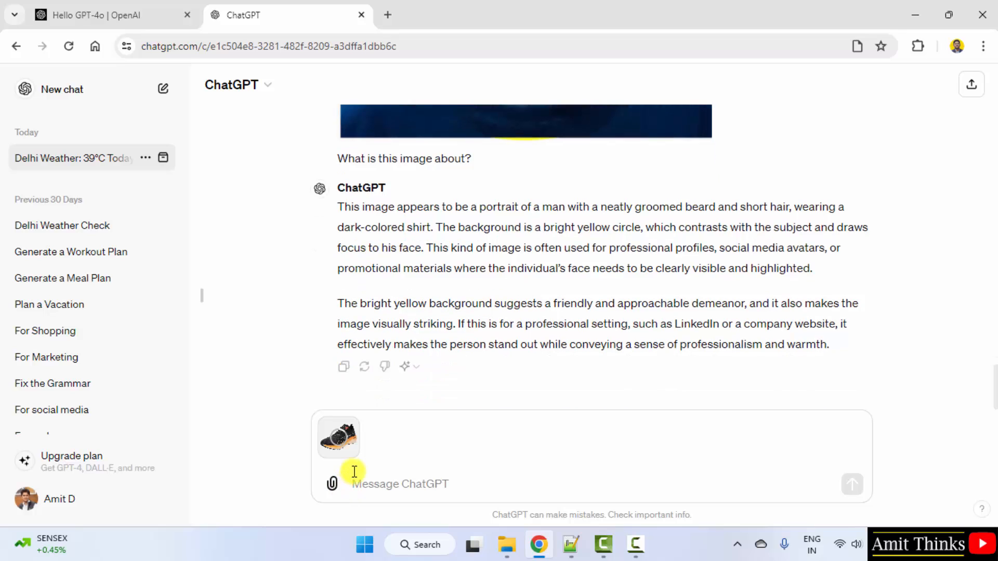
text(Have you see this before?)
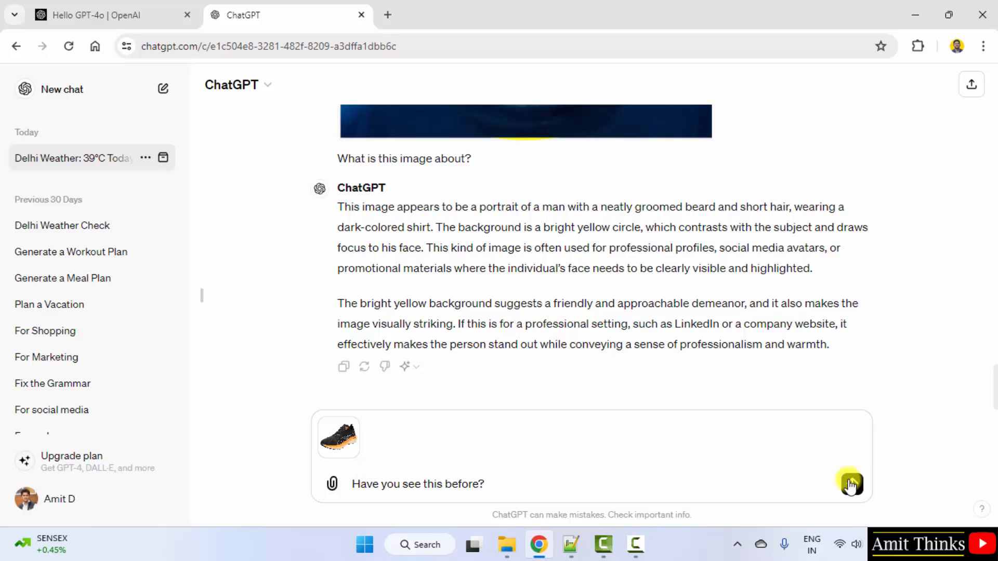
click(851, 483)
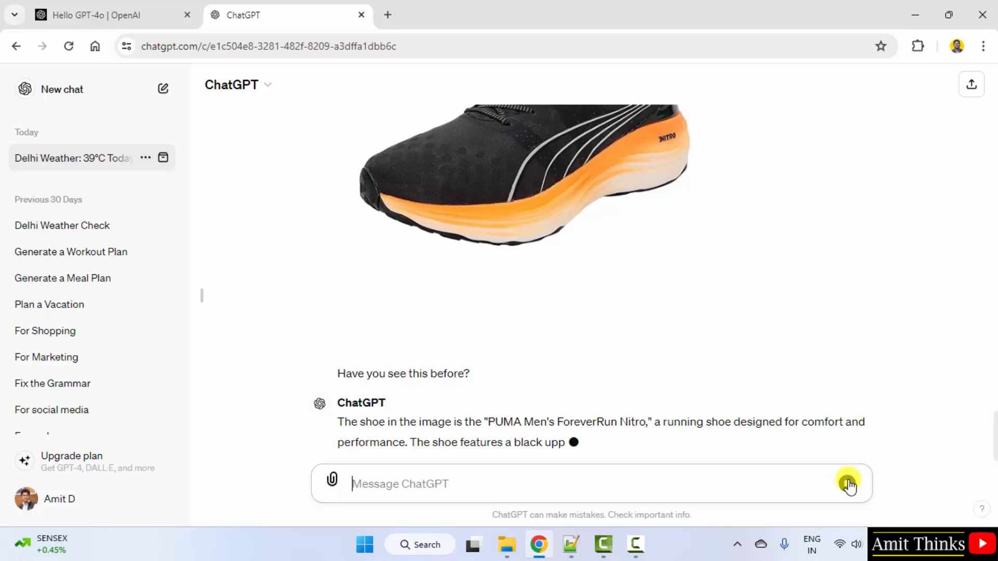
click(849, 484)
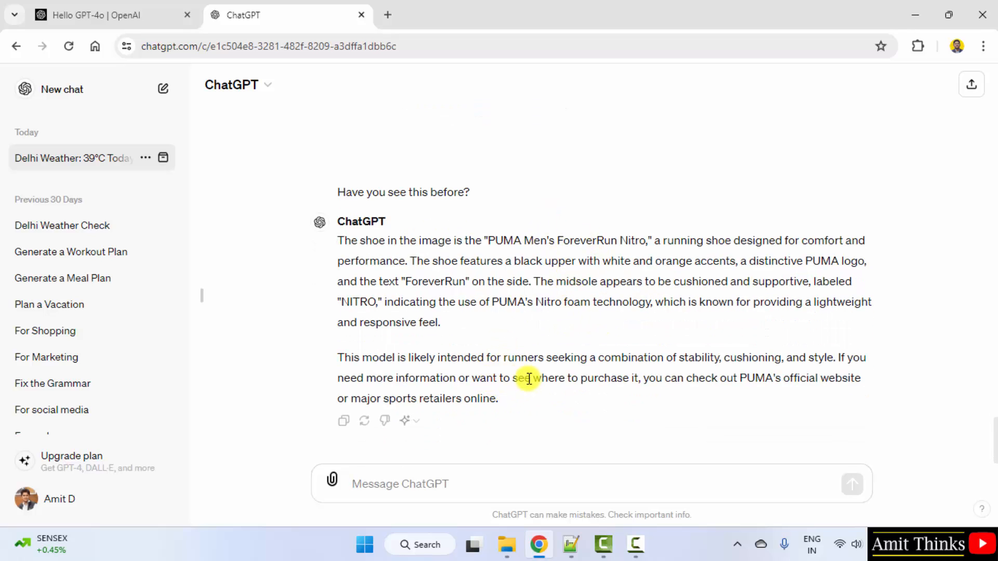
mouse_move(449, 483)
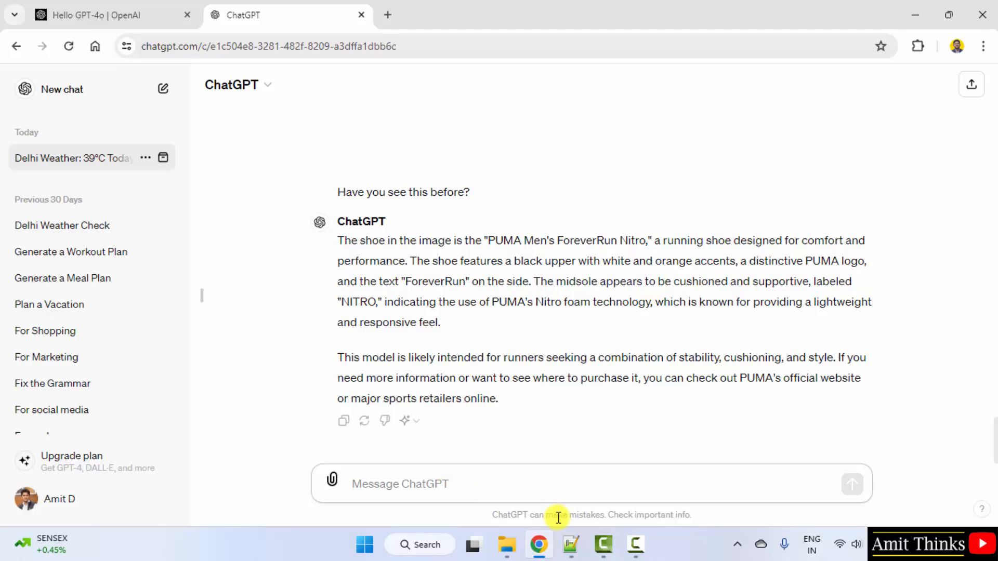
click(570, 544)
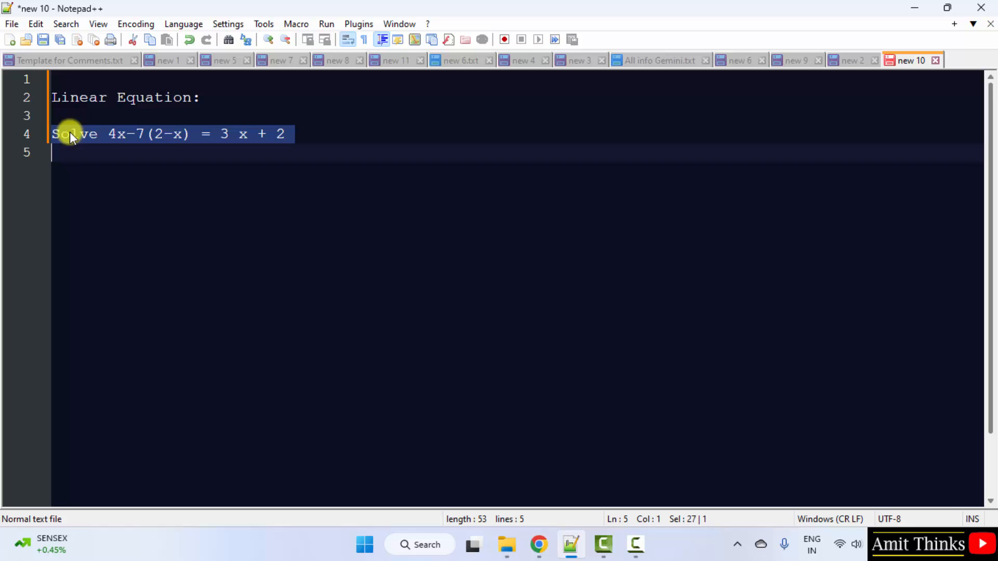
right_click(70, 134)
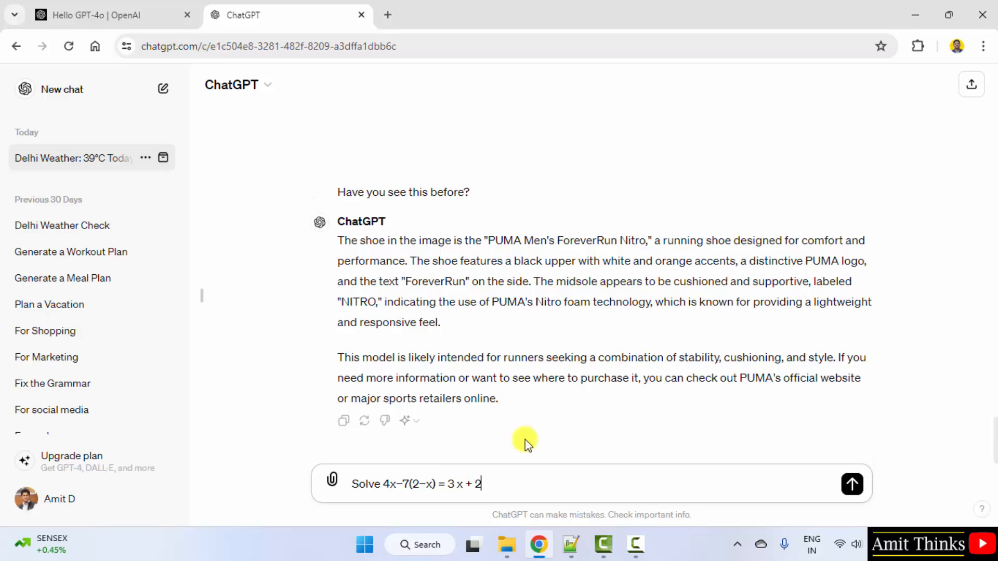
Step: Submit 4x − 7(2 − x) = 3x + 2 and read the step-by-step solution down to x = 2
click(851, 483)
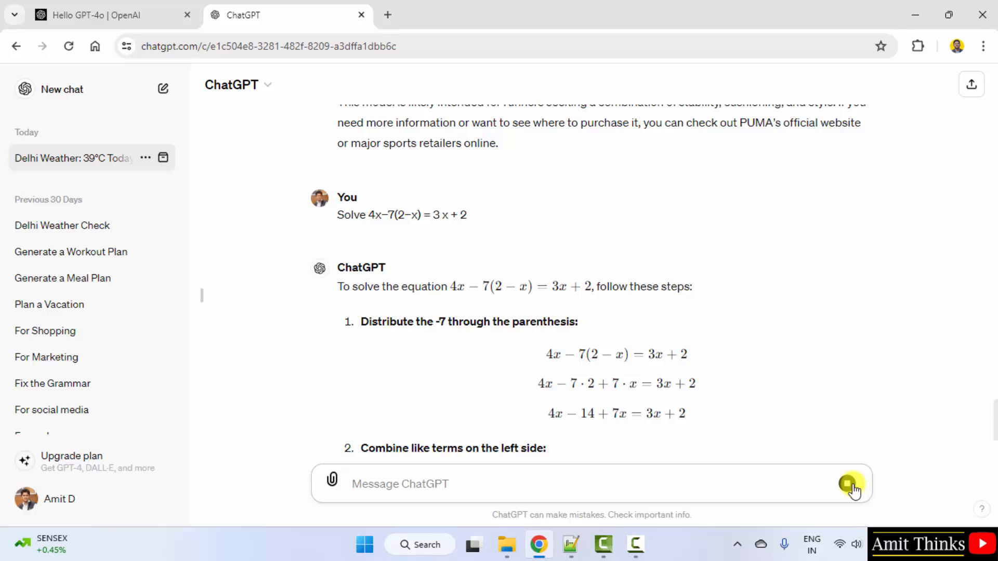
scroll(down, 3)
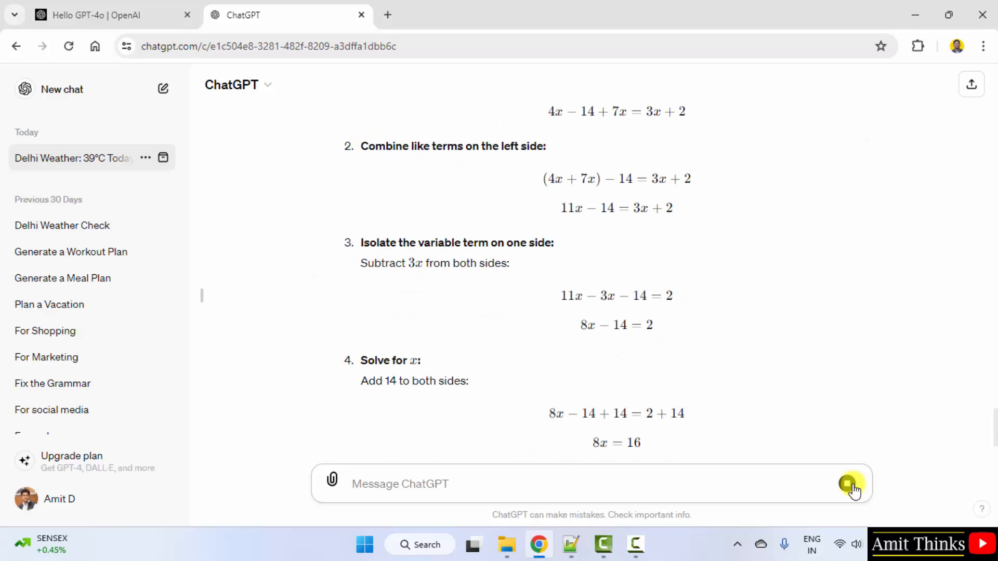
scroll(down, 3)
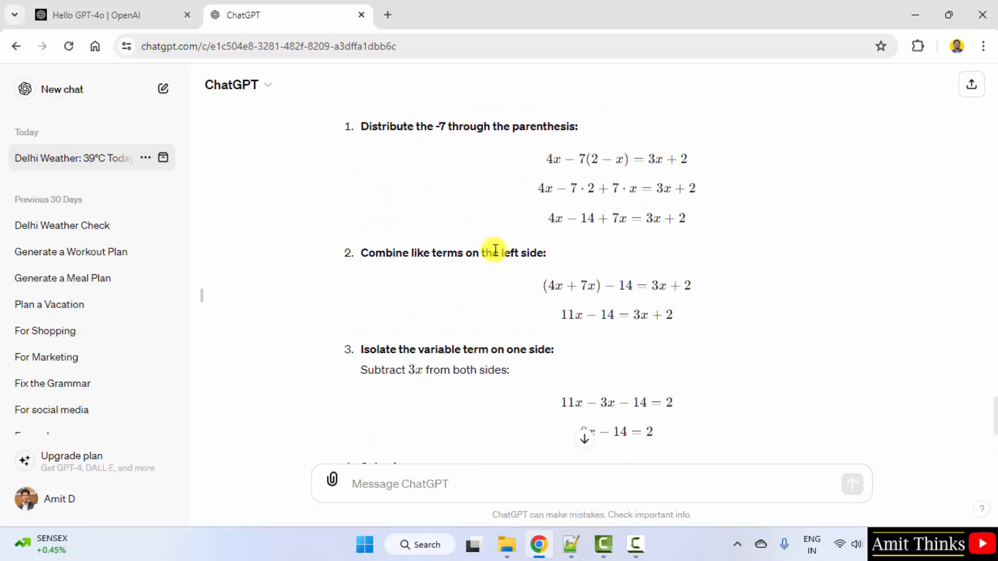
scroll(down, 3)
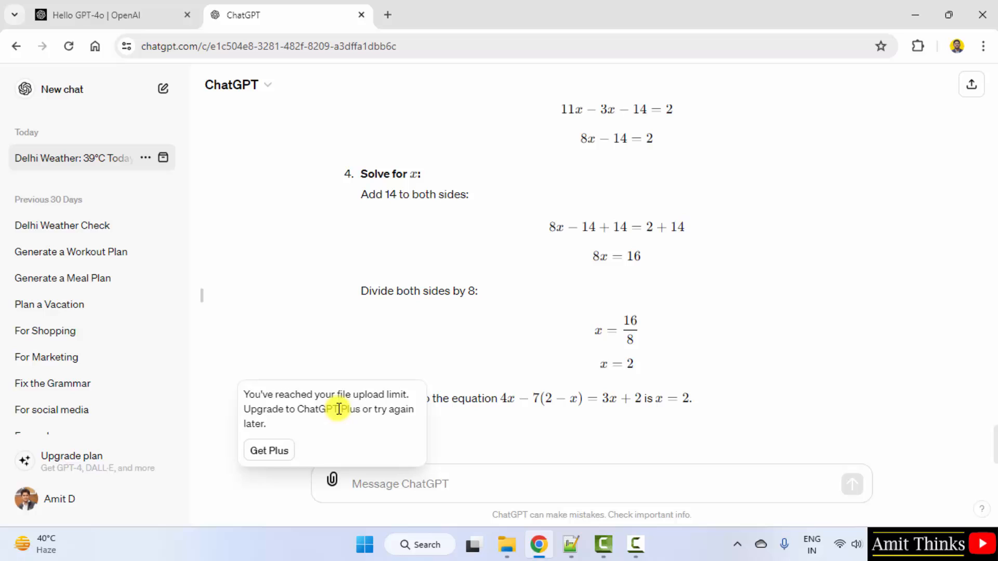
mouse_move(344, 435)
text(W)
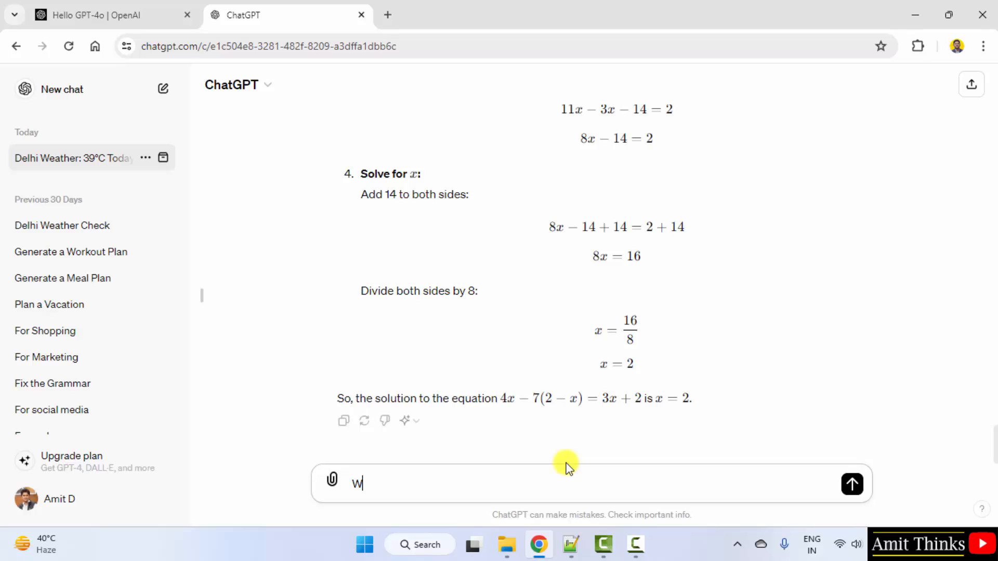
Step: Send 'Write an article on IPL 2024' and read the sourced write-up on schedule, venues and highlights
text(rite an arti)
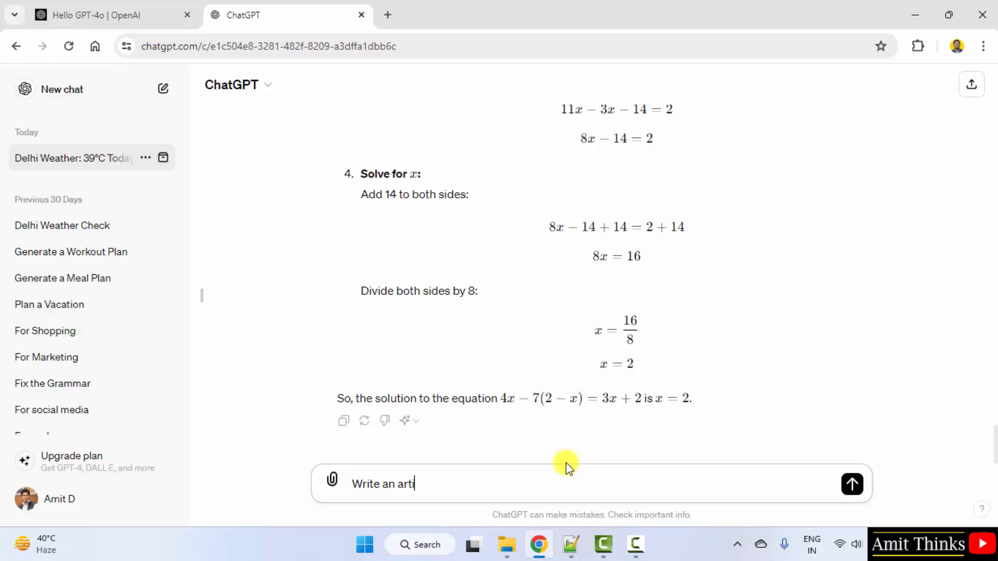
text(cle on IPL 2024)
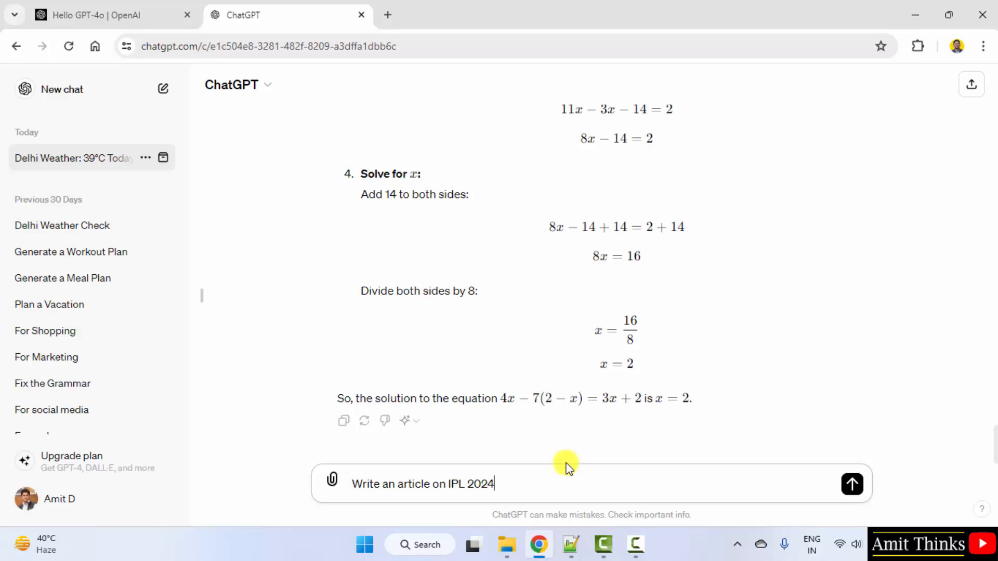
mouse_move(567, 475)
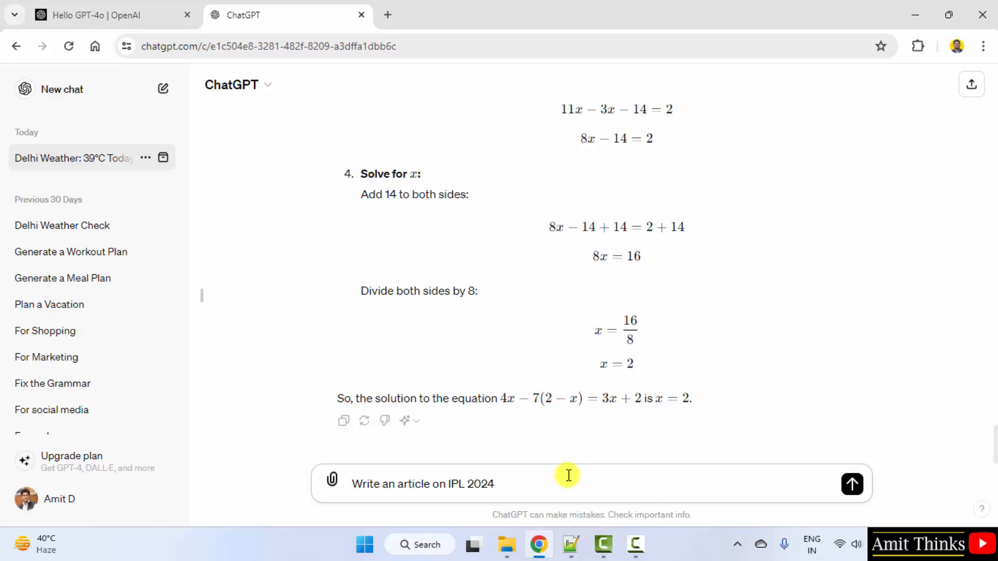
mouse_move(576, 485)
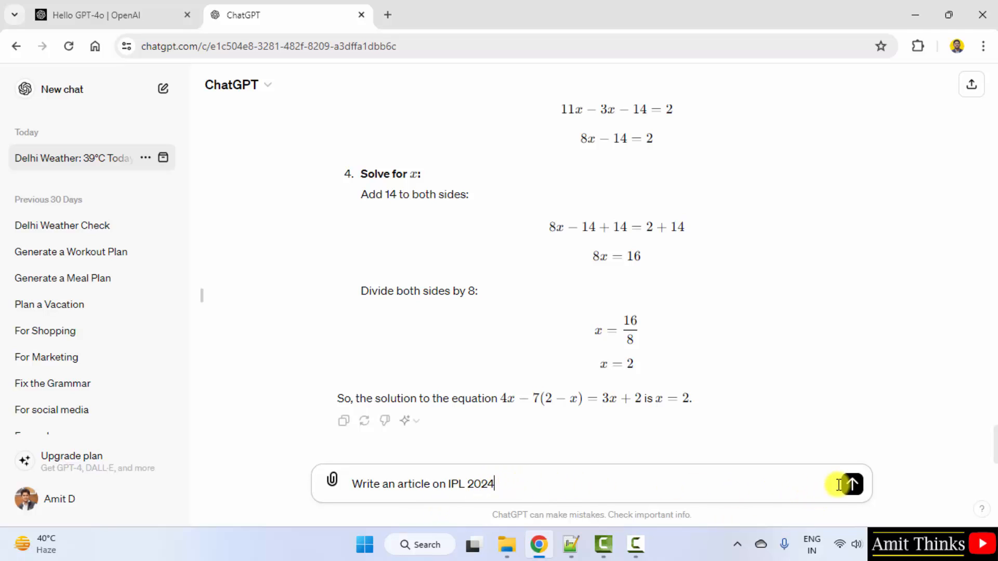
click(852, 484)
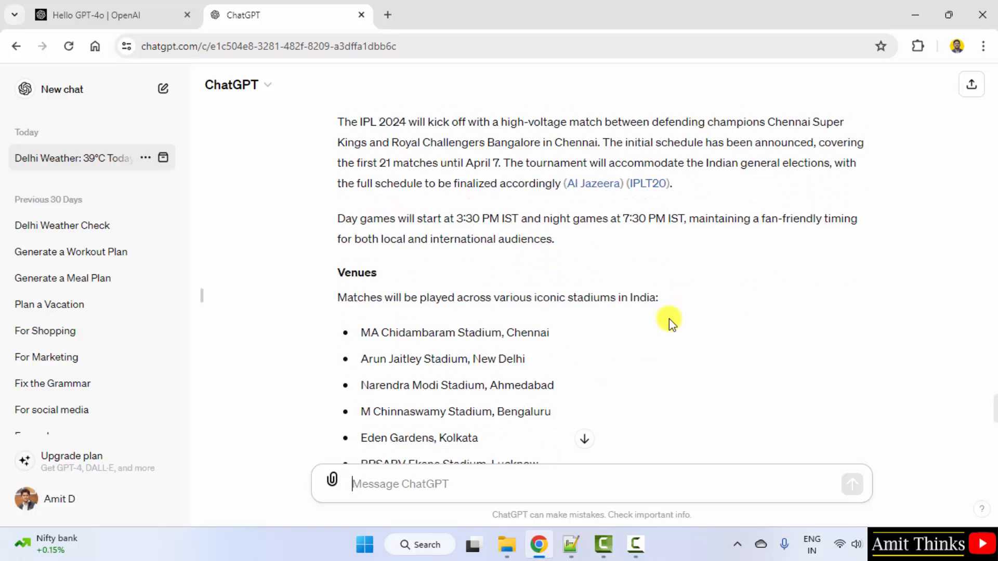
scroll(down, 3)
text(L)
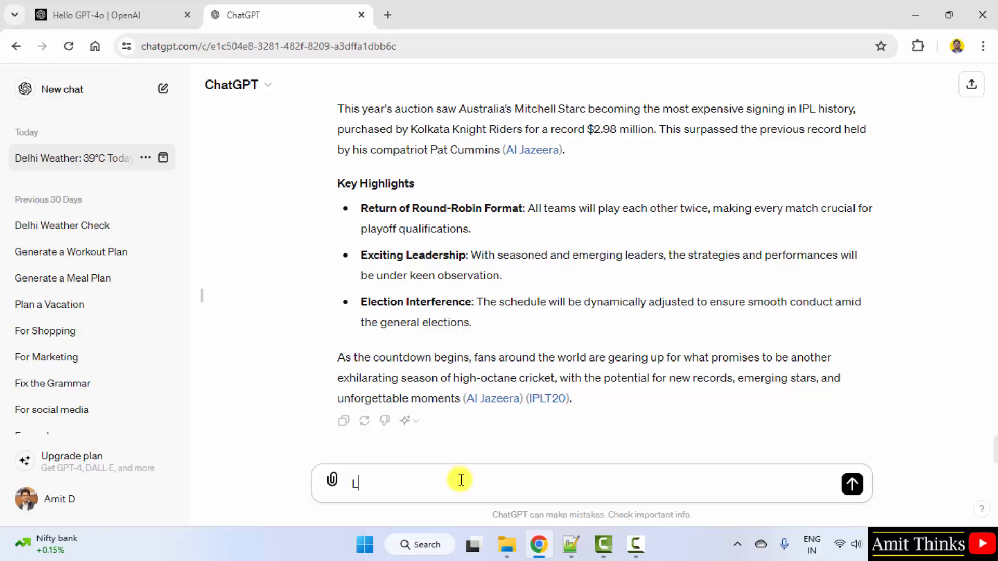
Step: Ask 'Let me know about the current matches on IPL2024', reword to 'of IPL2024' and resubmit, hitting a message-limit error
text(et me know ab)
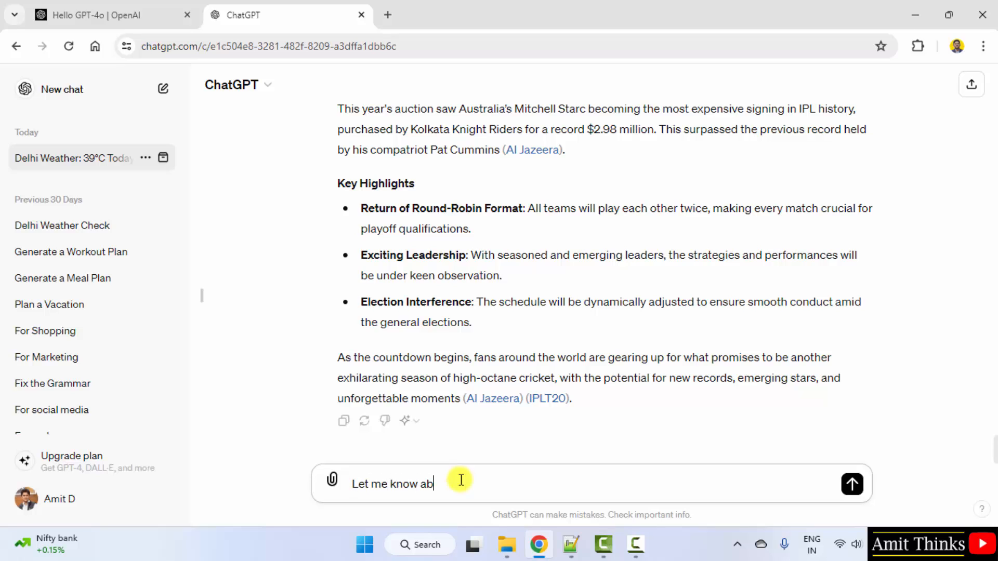
text(out the current matches)
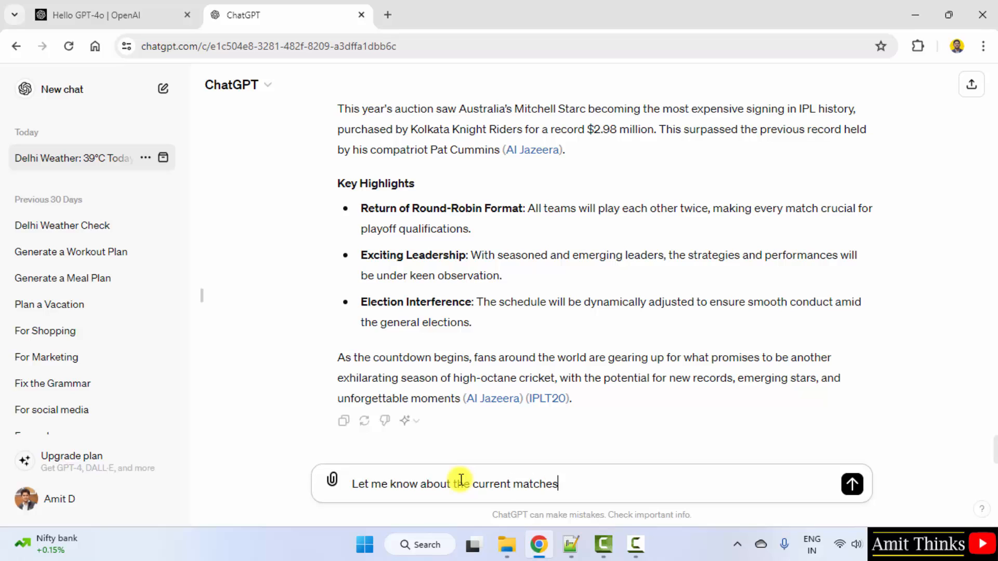
text(on IPL202)
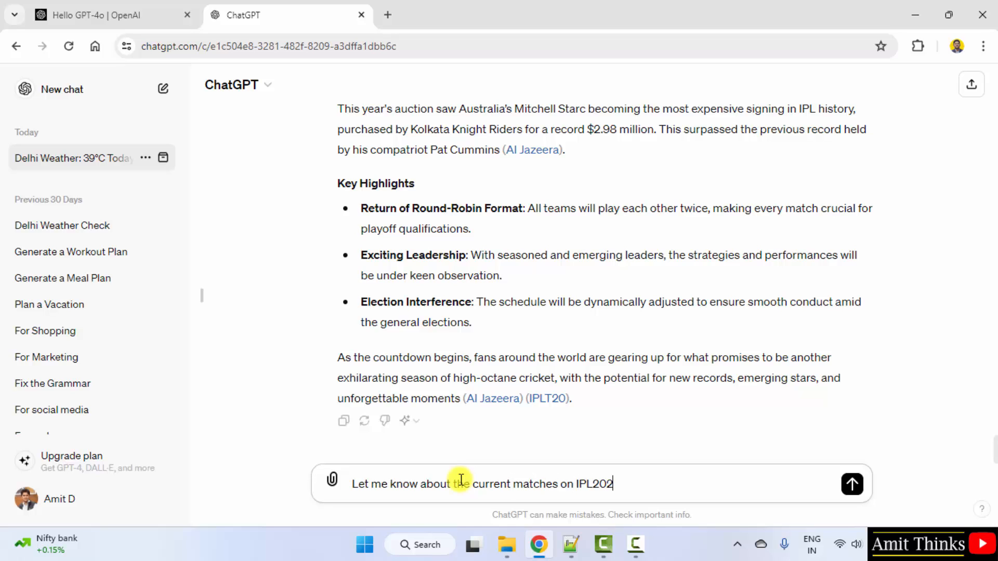
click(851, 485)
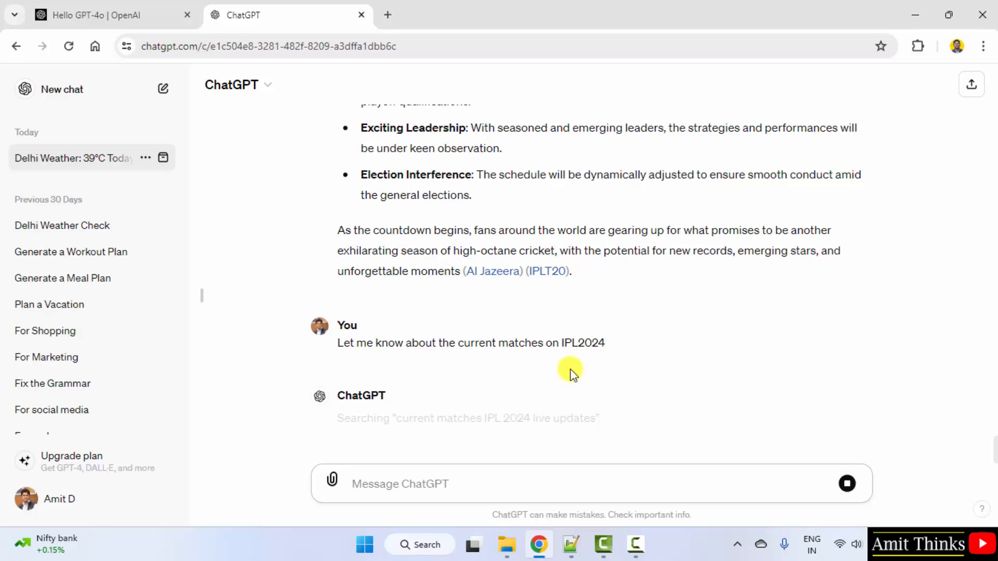
mouse_move(344, 367)
text(f)
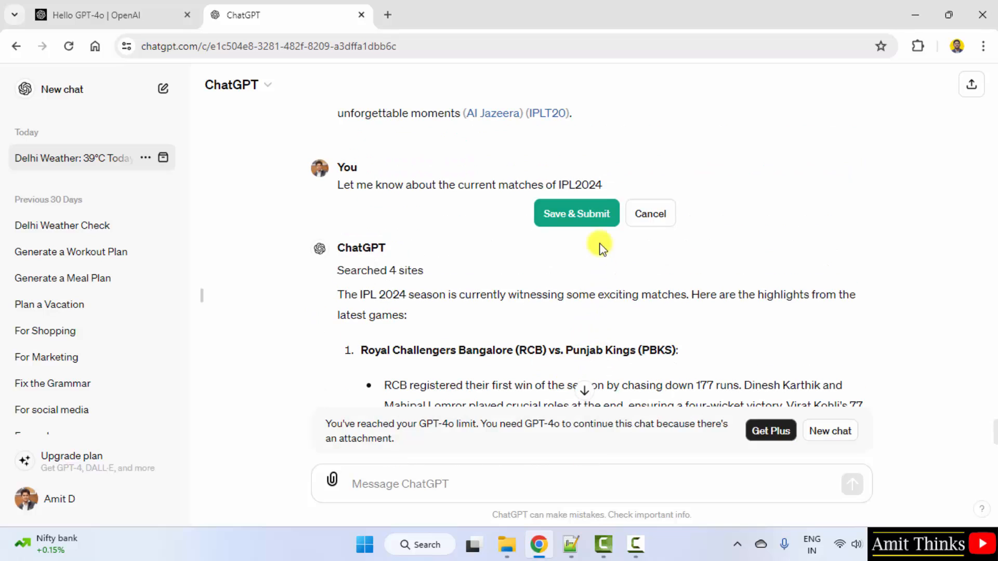
click(576, 213)
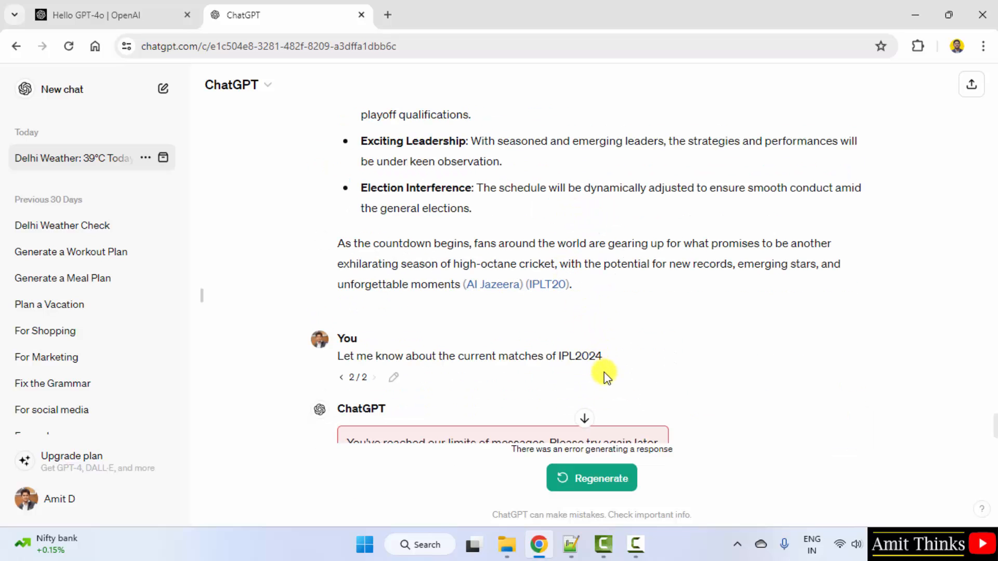
scroll(down, 3)
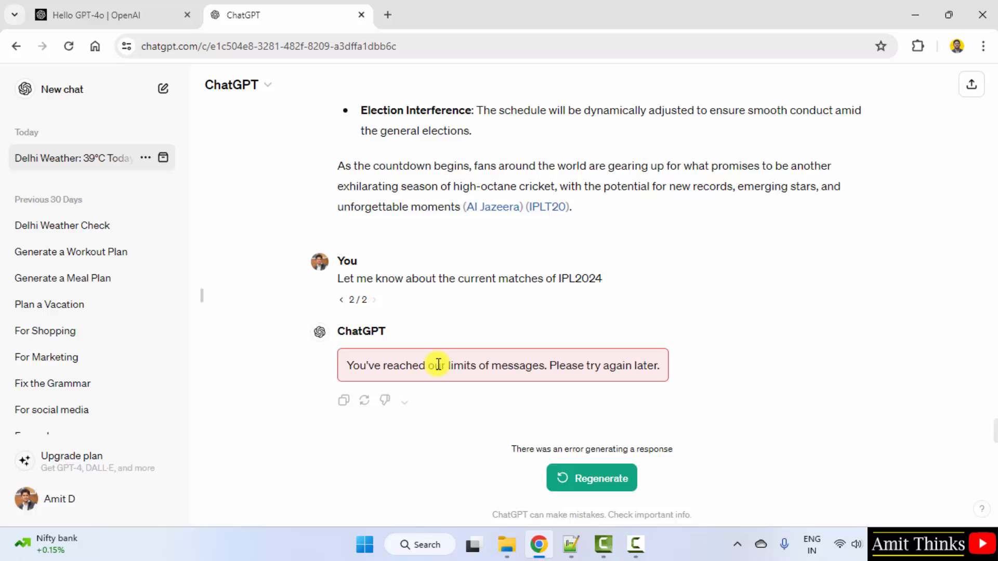
mouse_move(681, 432)
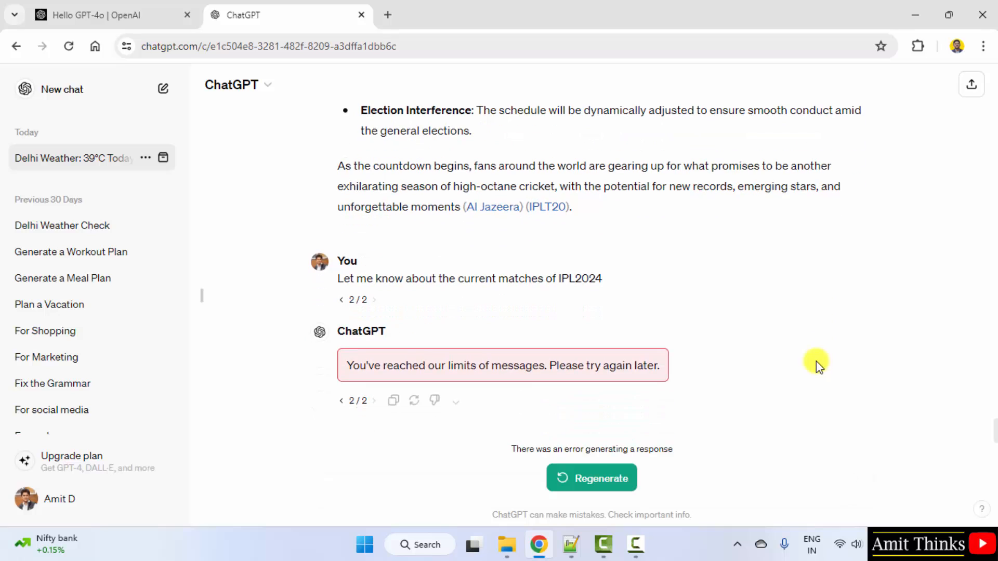
mouse_move(788, 444)
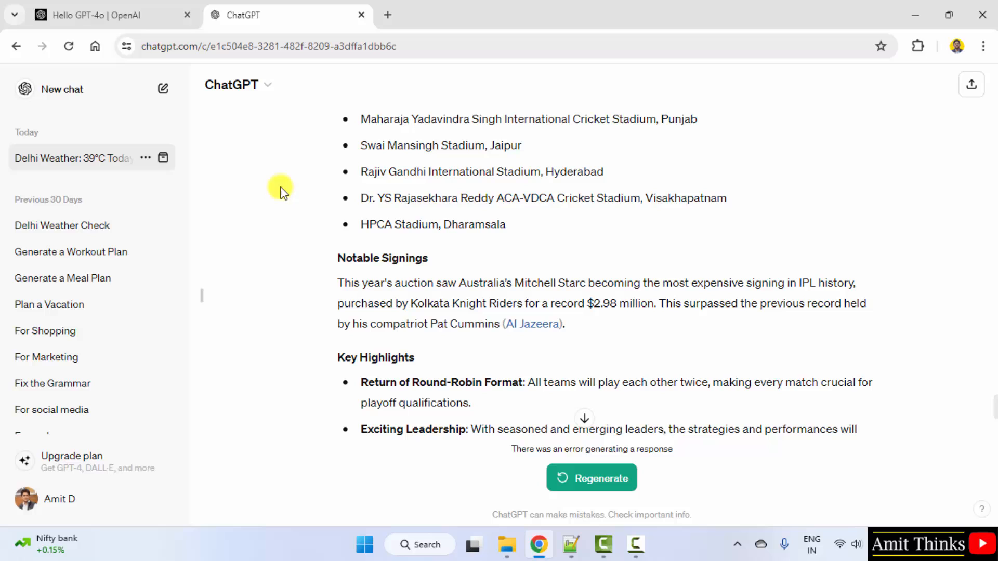
Step: Rename the Delhi Weather conversation to 'GPT-4o - First Impressions'
click(239, 84)
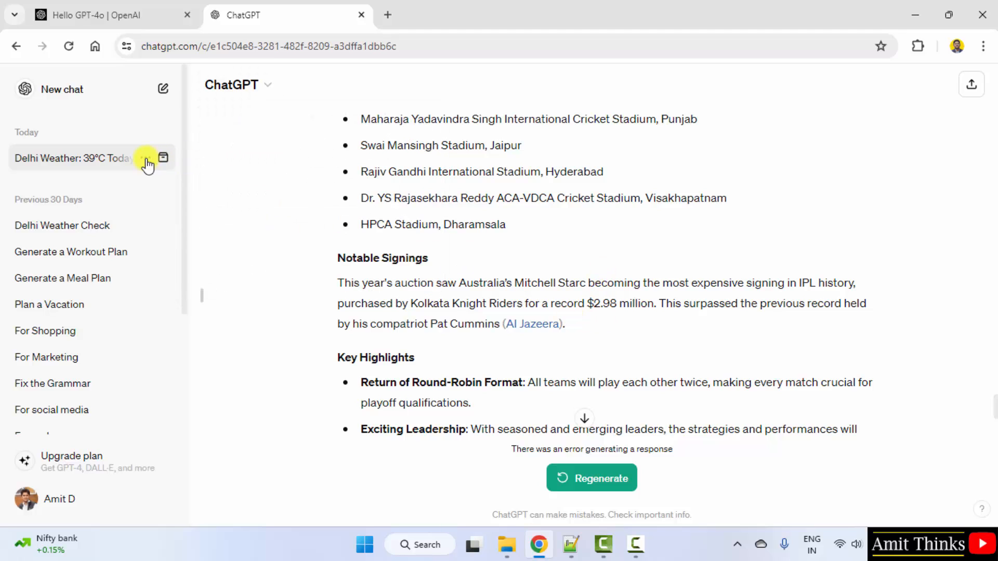
text(GPT-40)
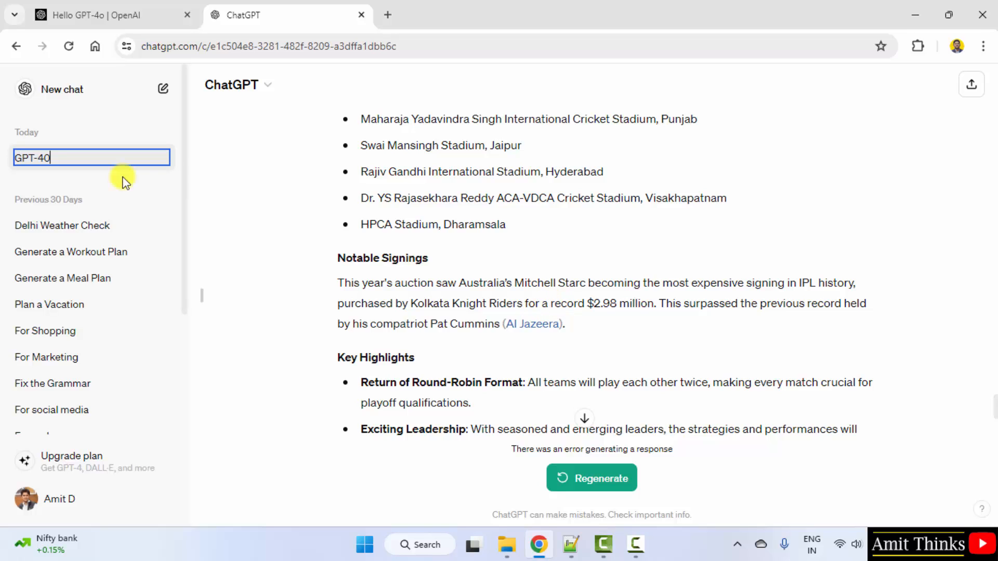
text(- First Im)
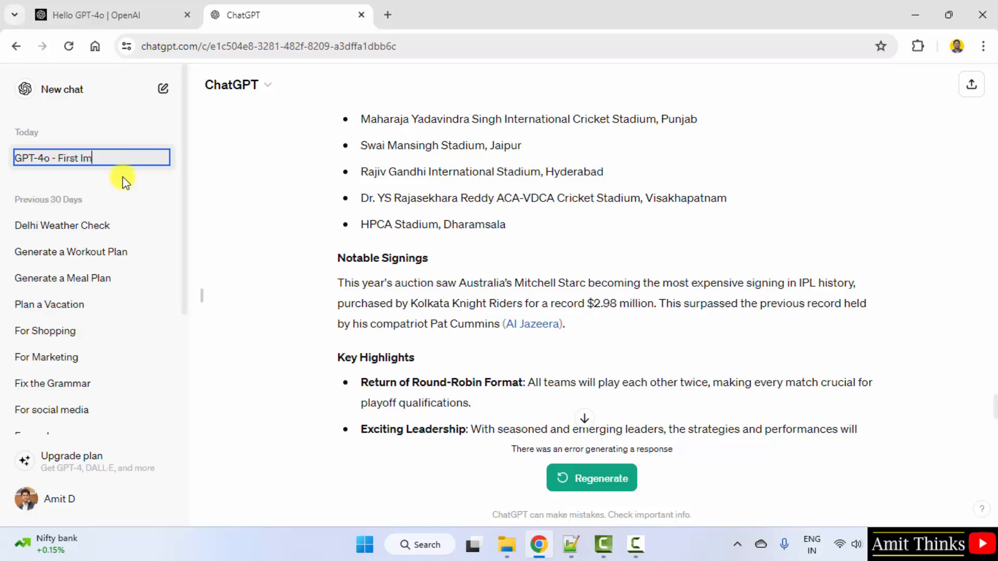
text(pressions)
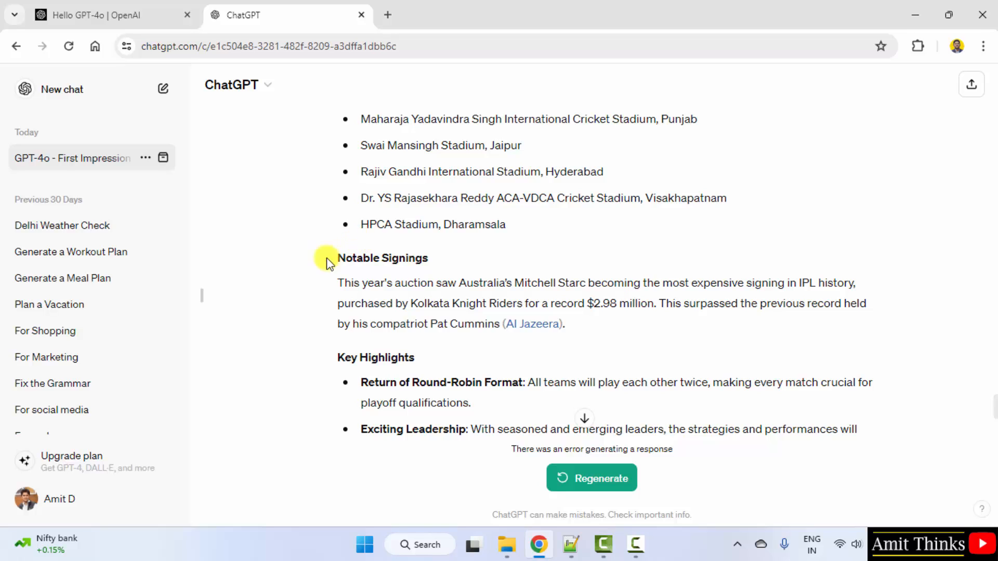
mouse_move(301, 267)
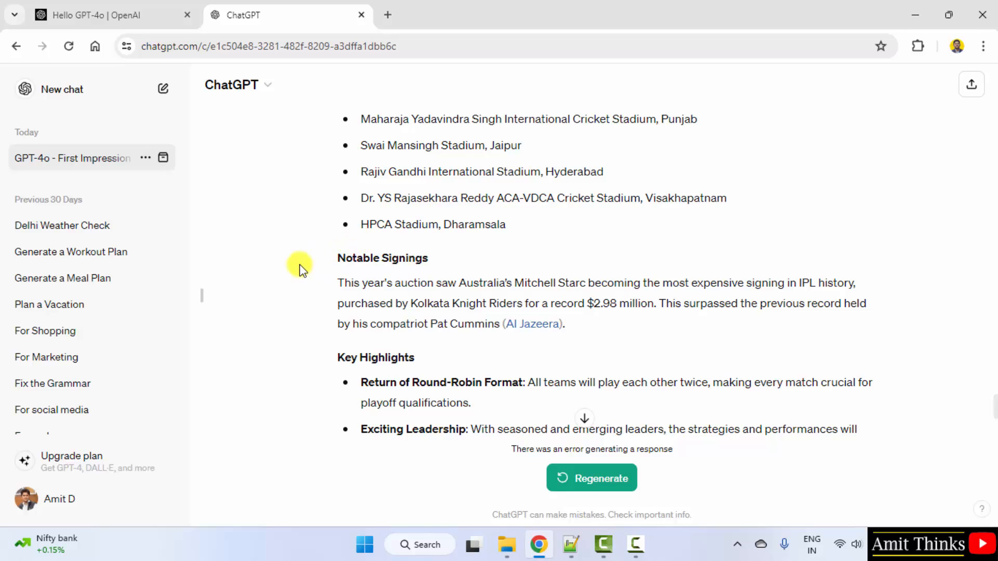
mouse_move(552, 284)
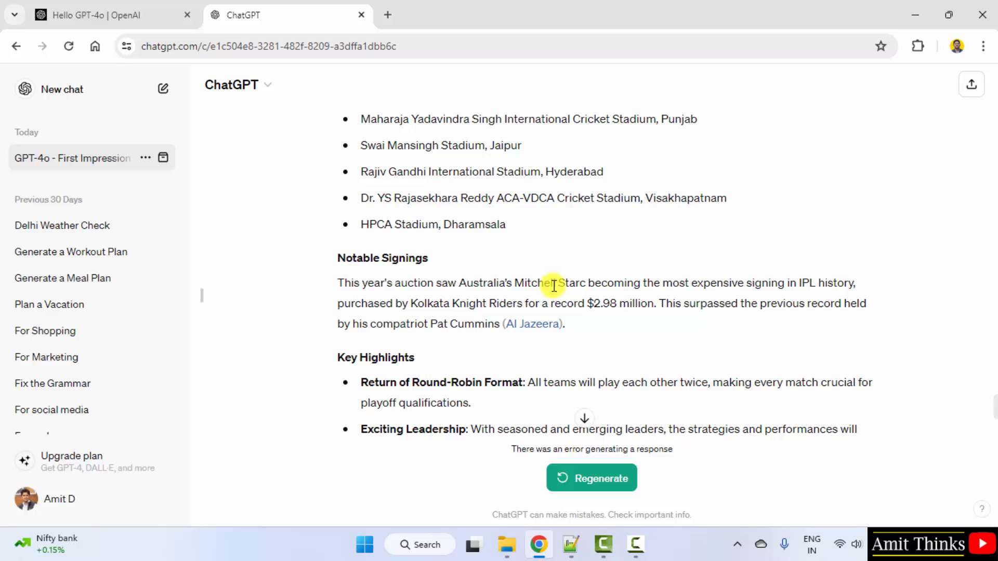